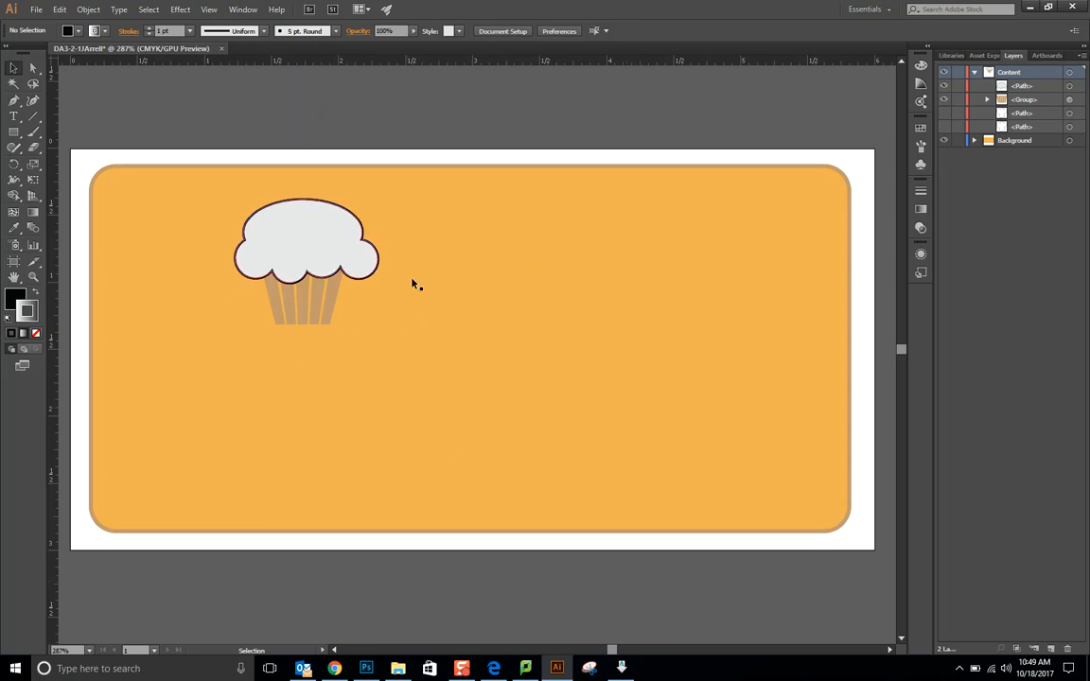
mouse_move(361, 310)
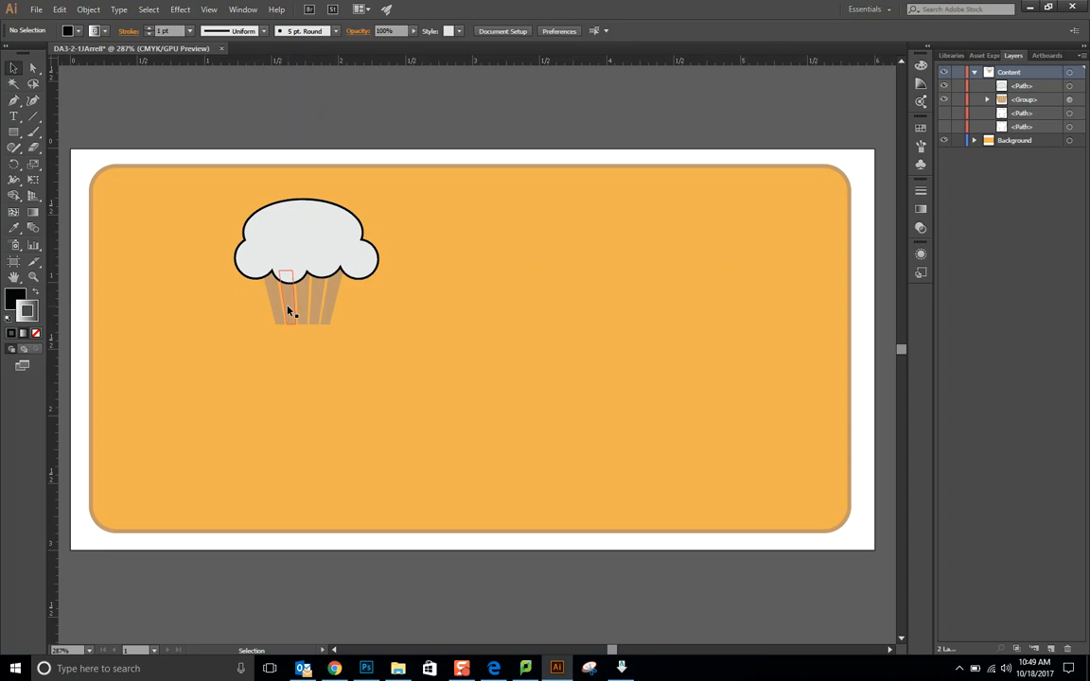
mouse_move(293, 312)
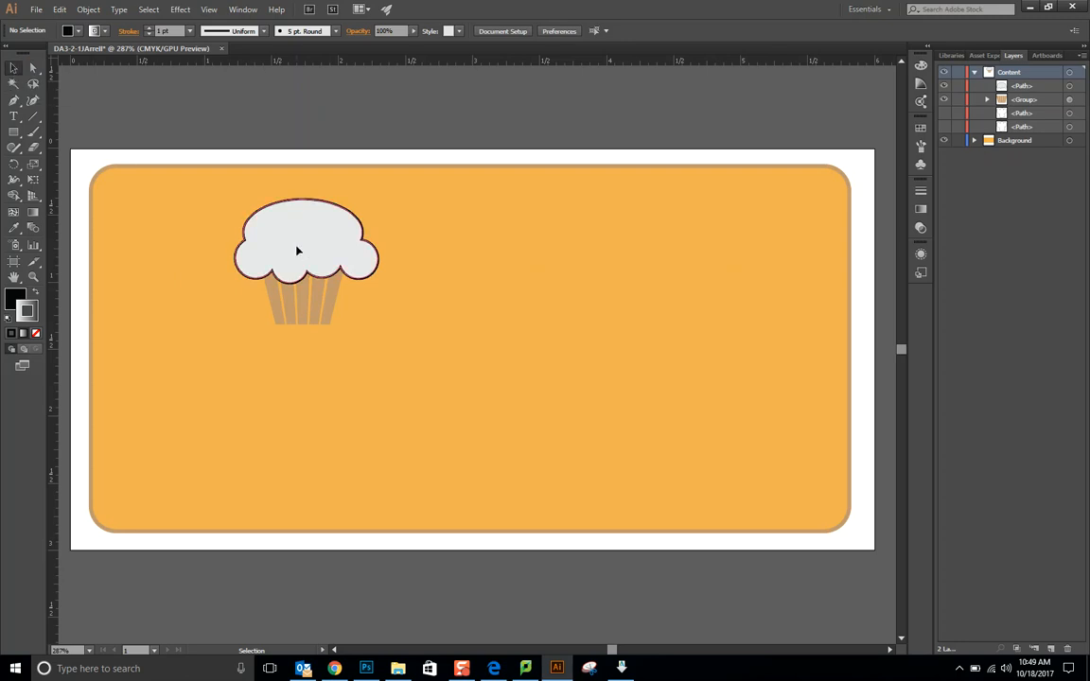
Step: Select the grouped cupcake artwork on the orange sign
click(299, 250)
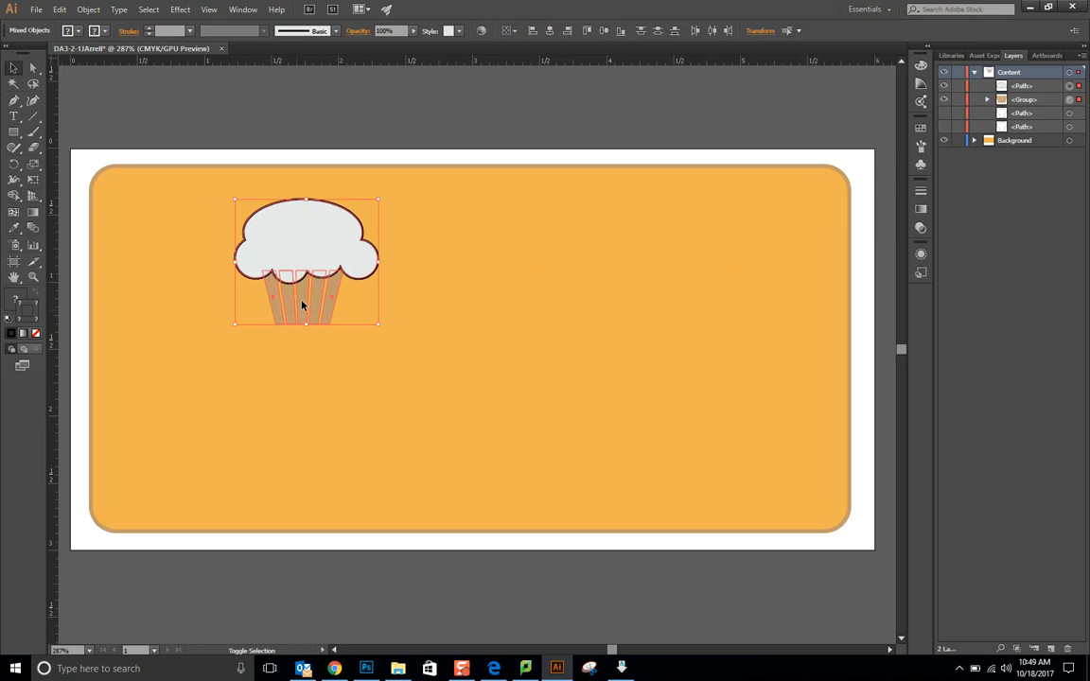
mouse_move(358, 293)
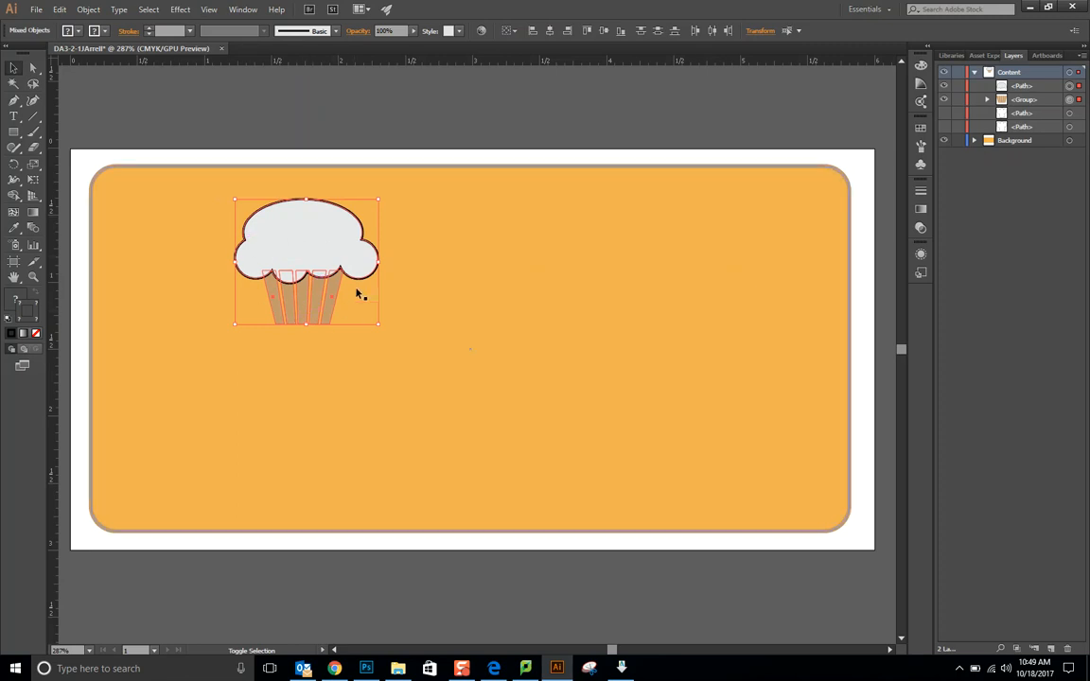
mouse_move(314, 295)
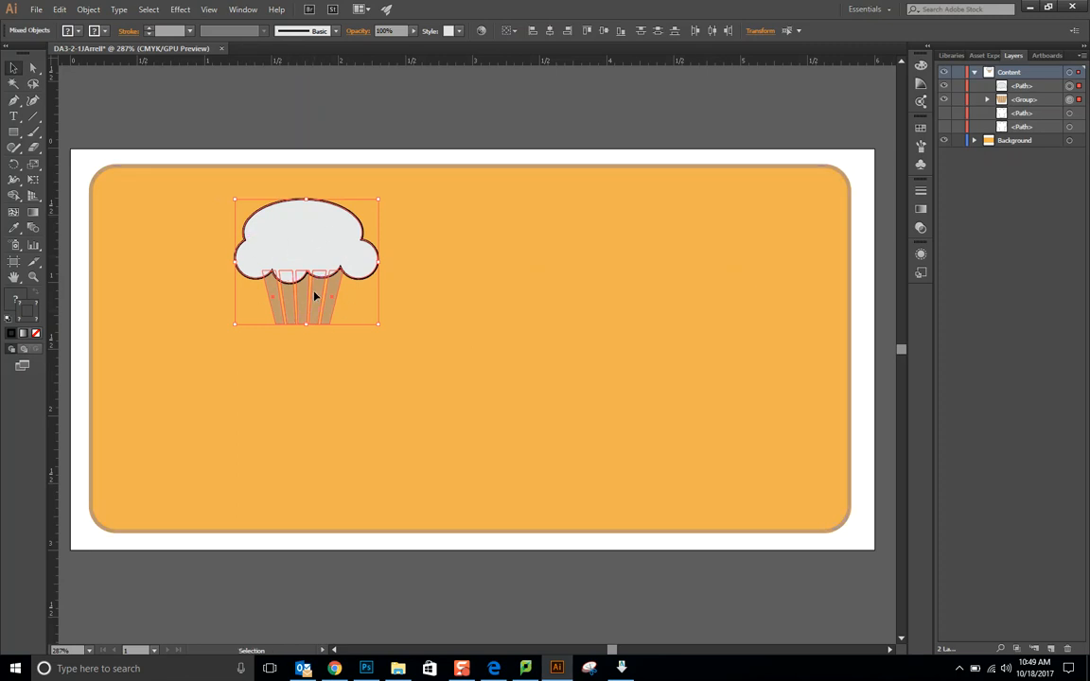
mouse_move(53, 273)
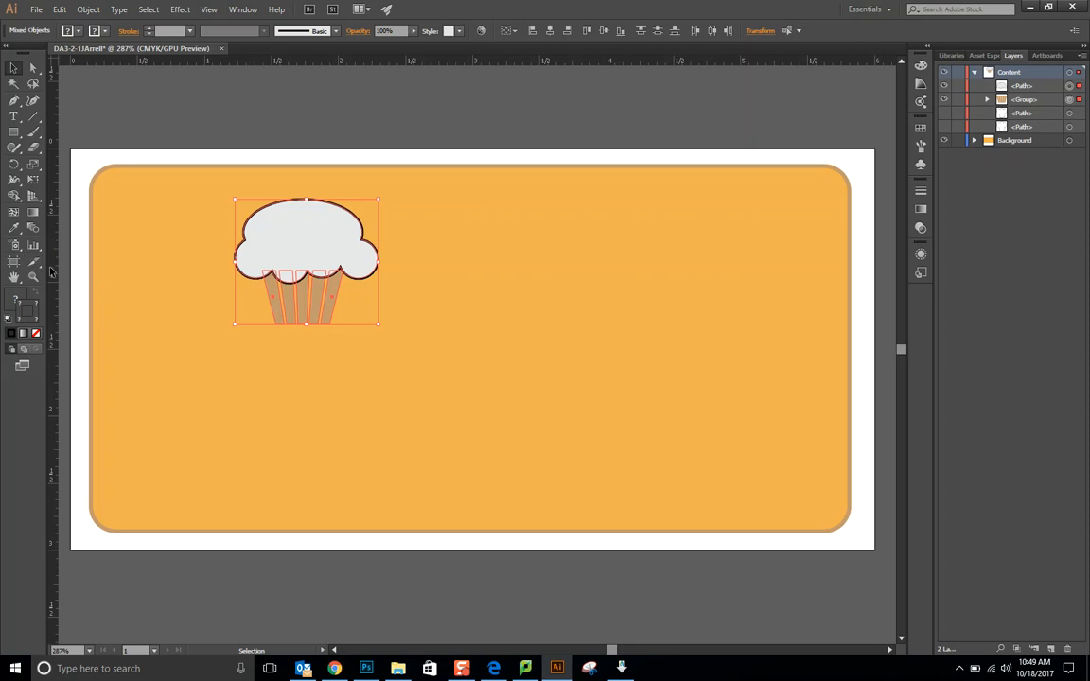
mouse_move(16, 227)
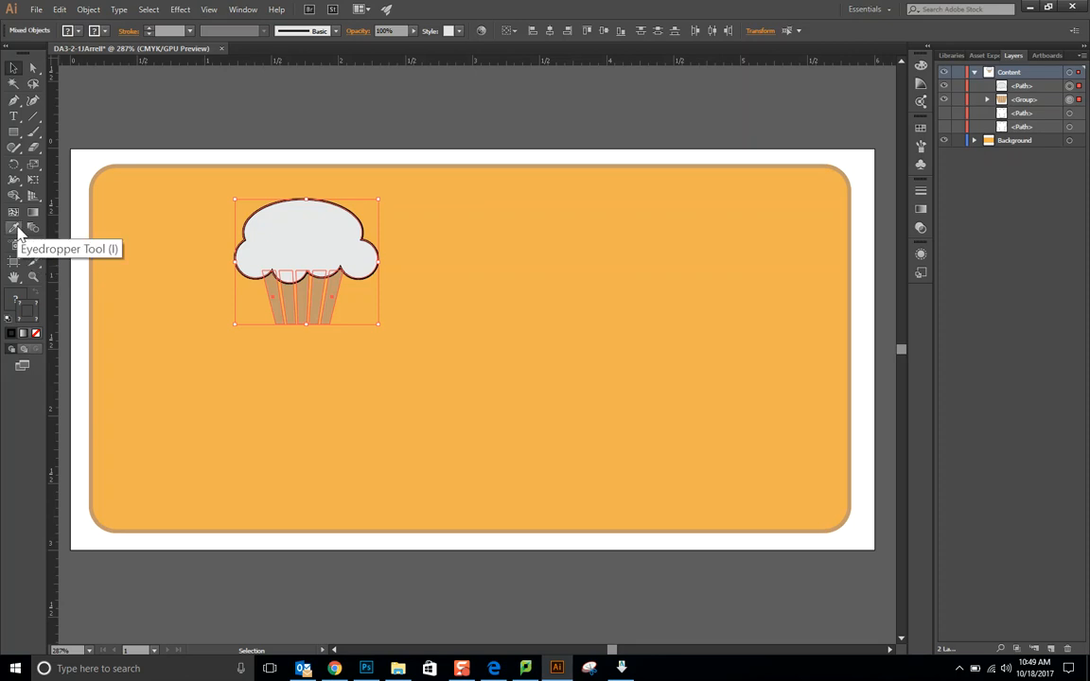
mouse_move(15, 147)
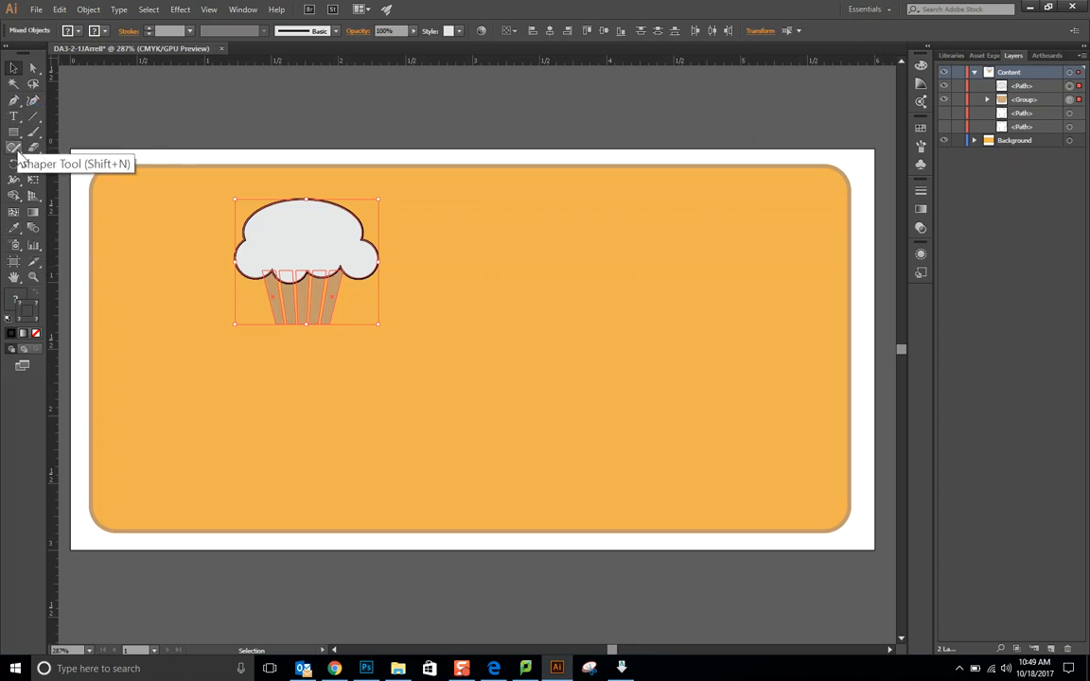
mouse_move(16, 229)
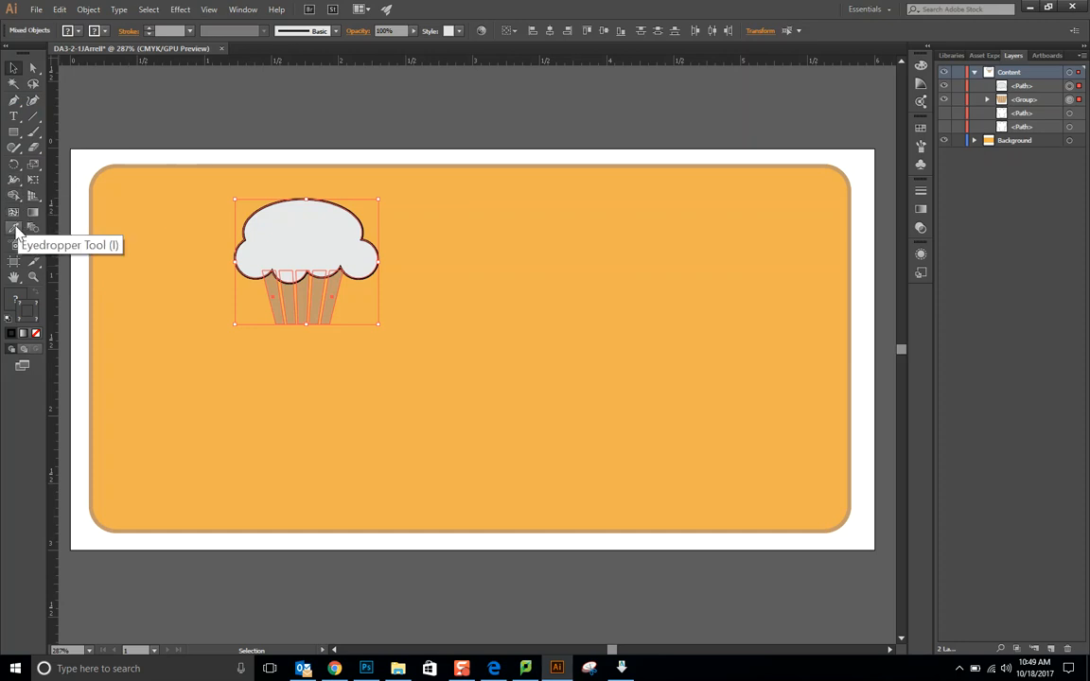
Step: Sample the wrapper's tan with the Eyedropper onto the whole cupcake, then deselect
click(15, 227)
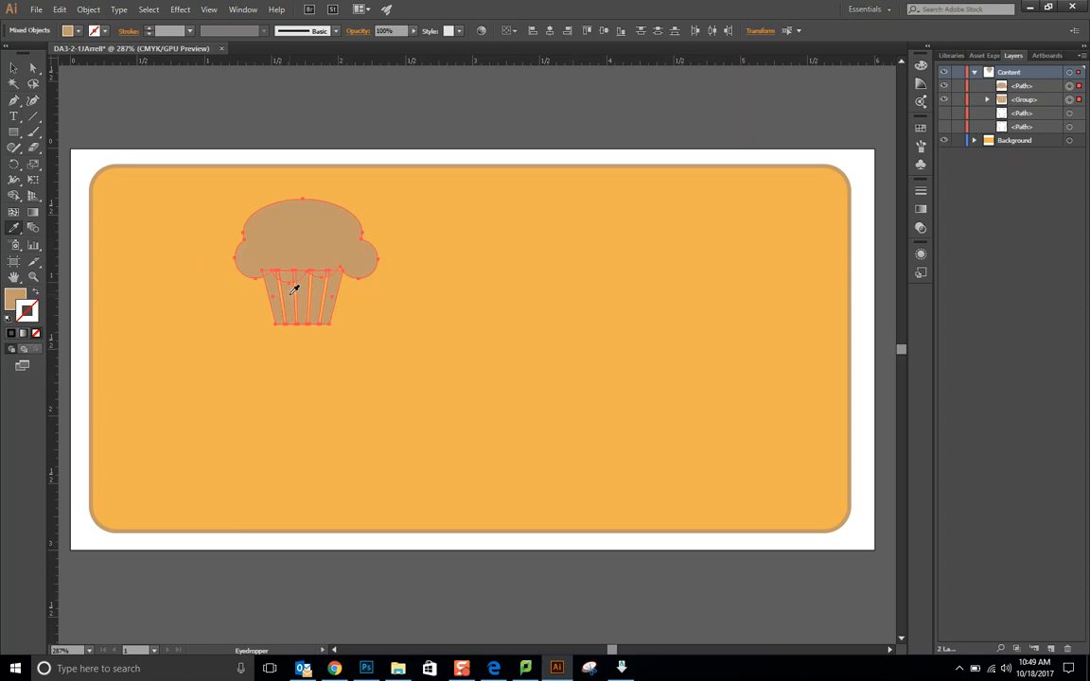
mouse_move(254, 235)
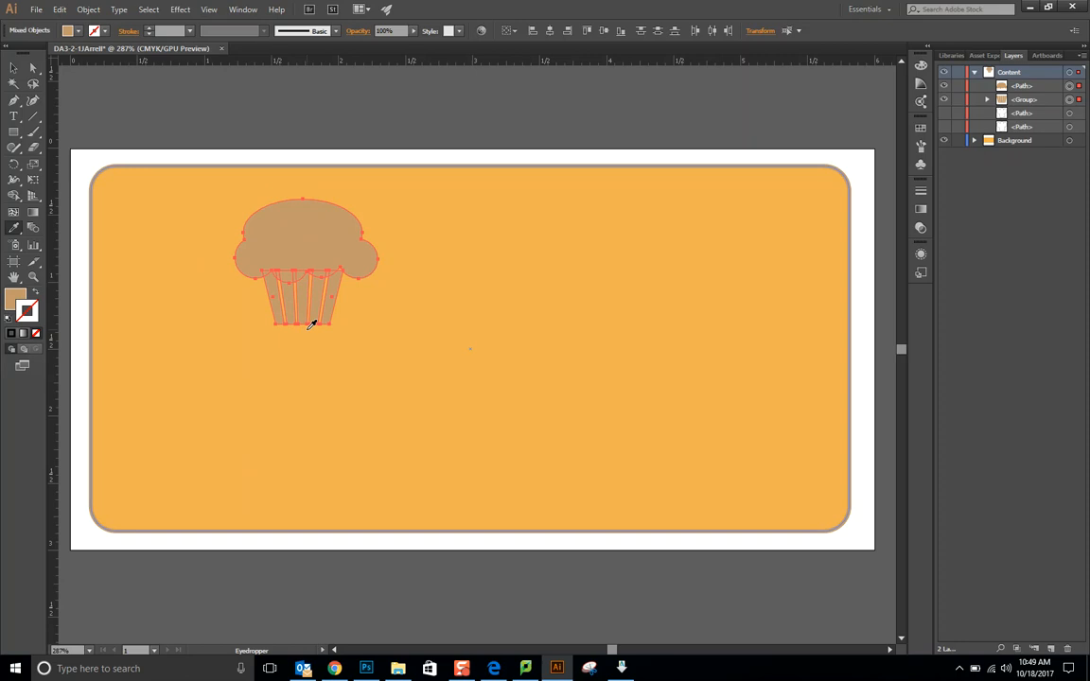
click(16, 68)
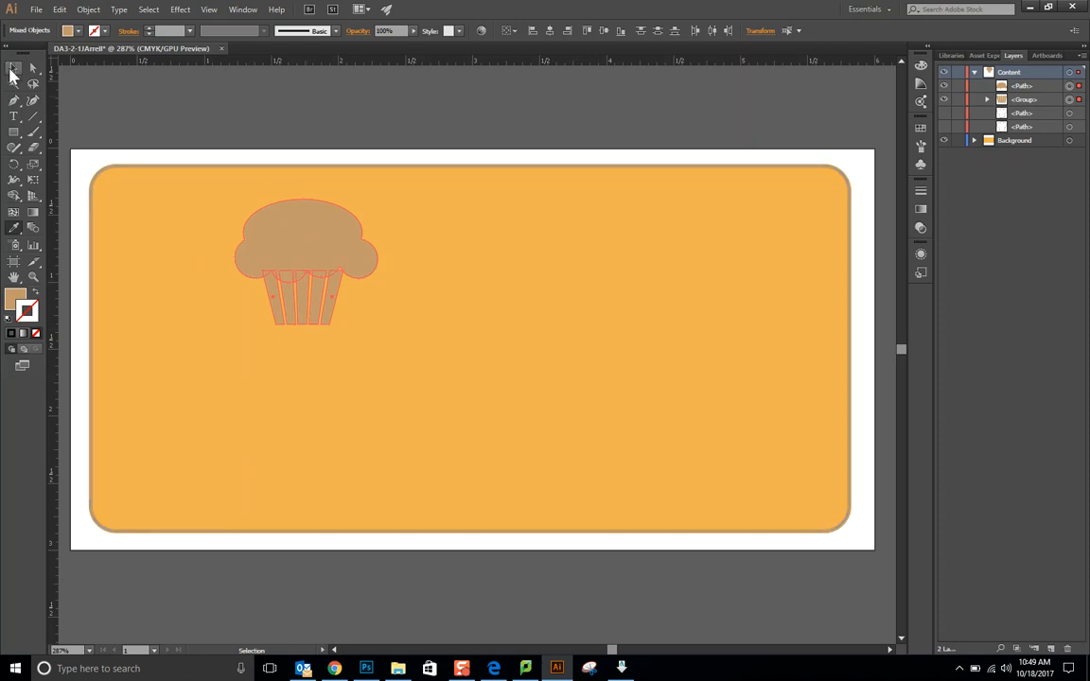
click(307, 261)
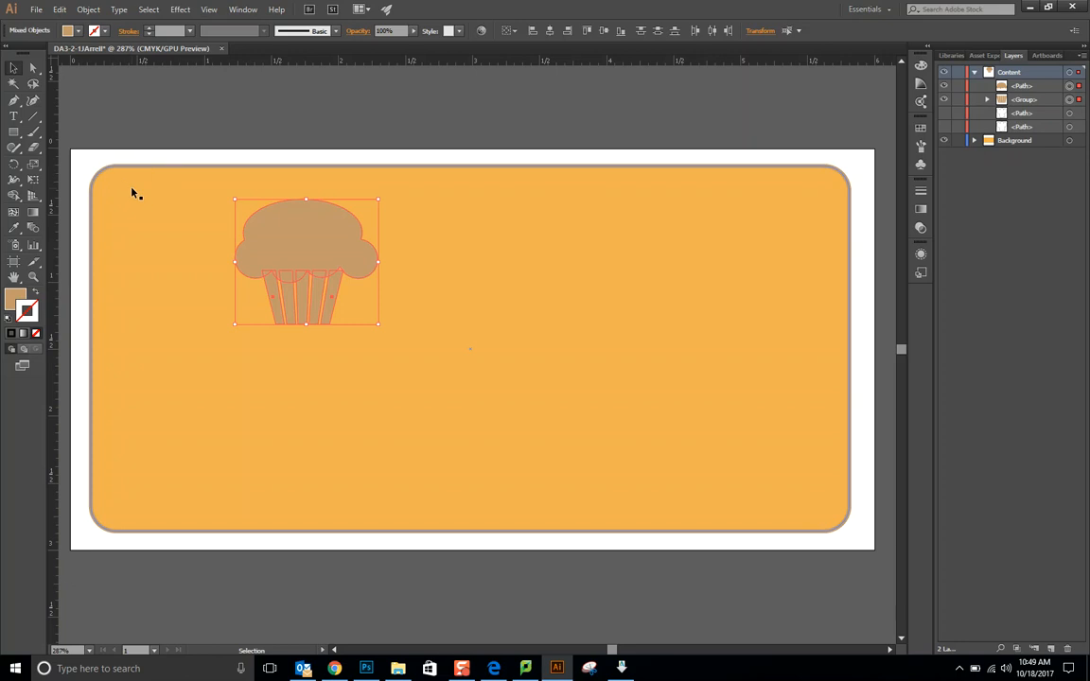
click(140, 159)
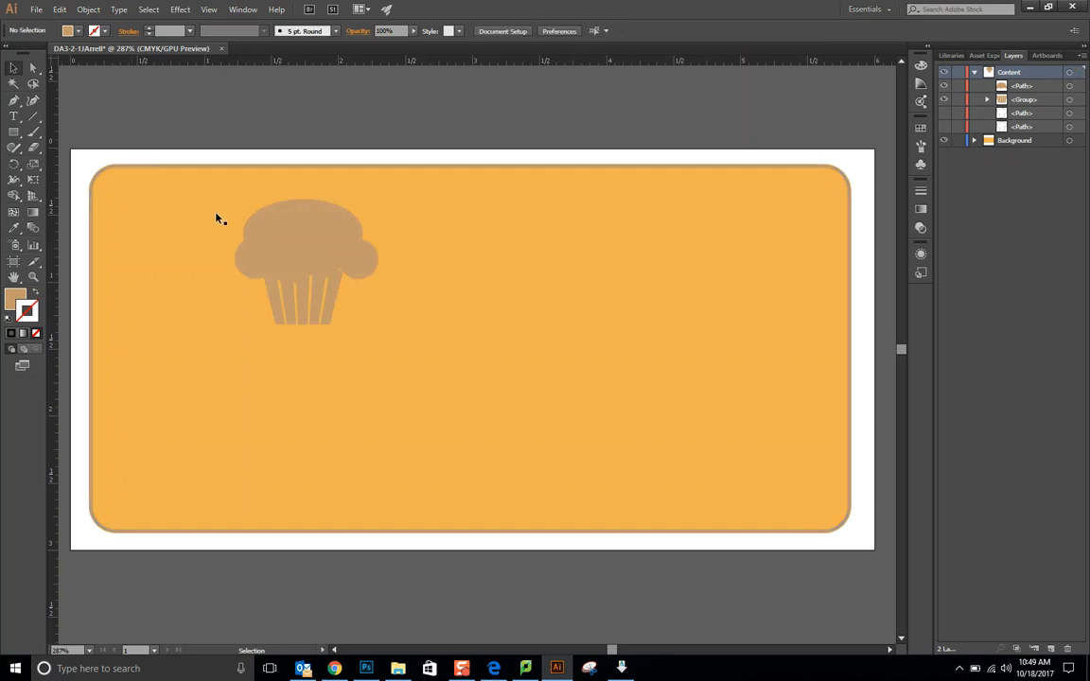
Step: Select the cupcake and ungroup it via Object > Ungroup so its pieces can be deleted
click(303, 242)
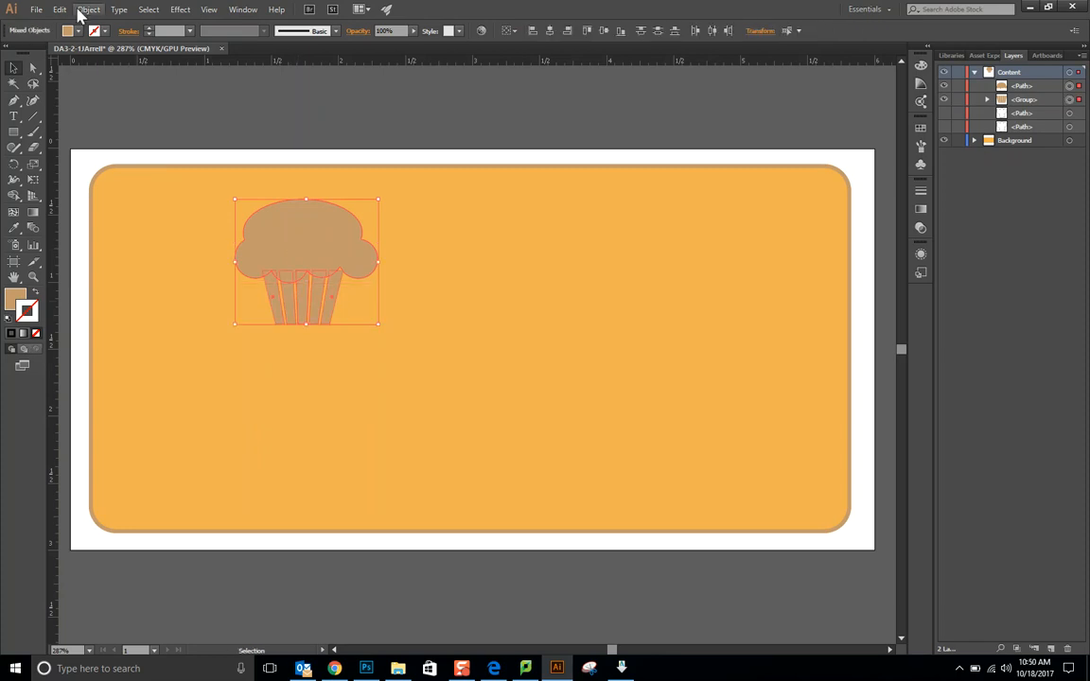
click(88, 10)
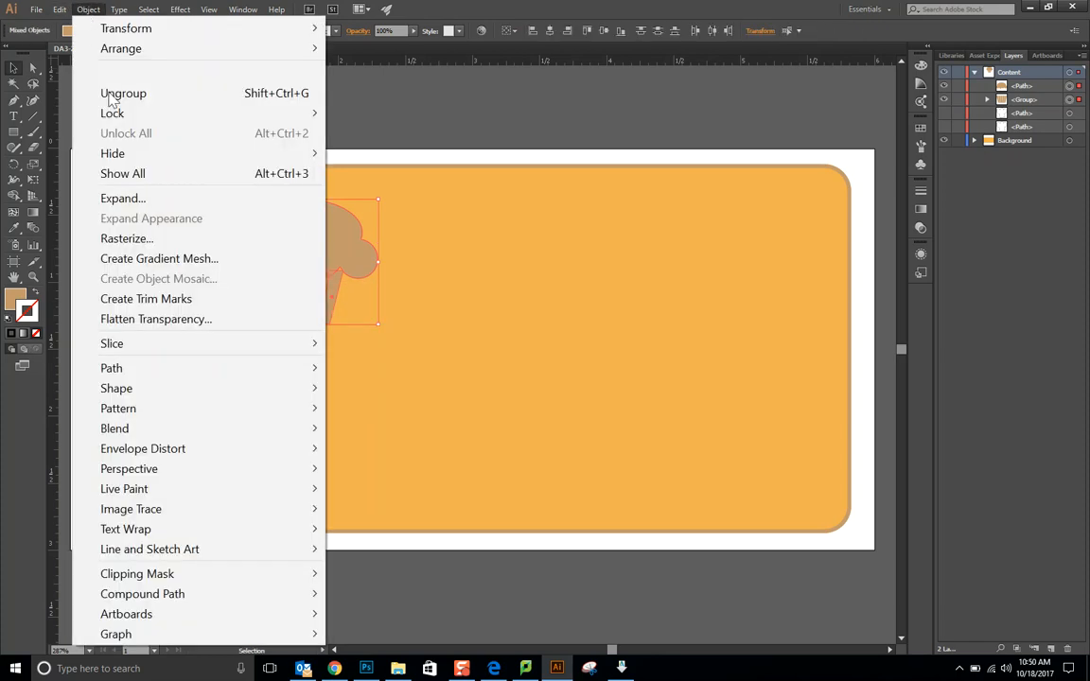
click(123, 93)
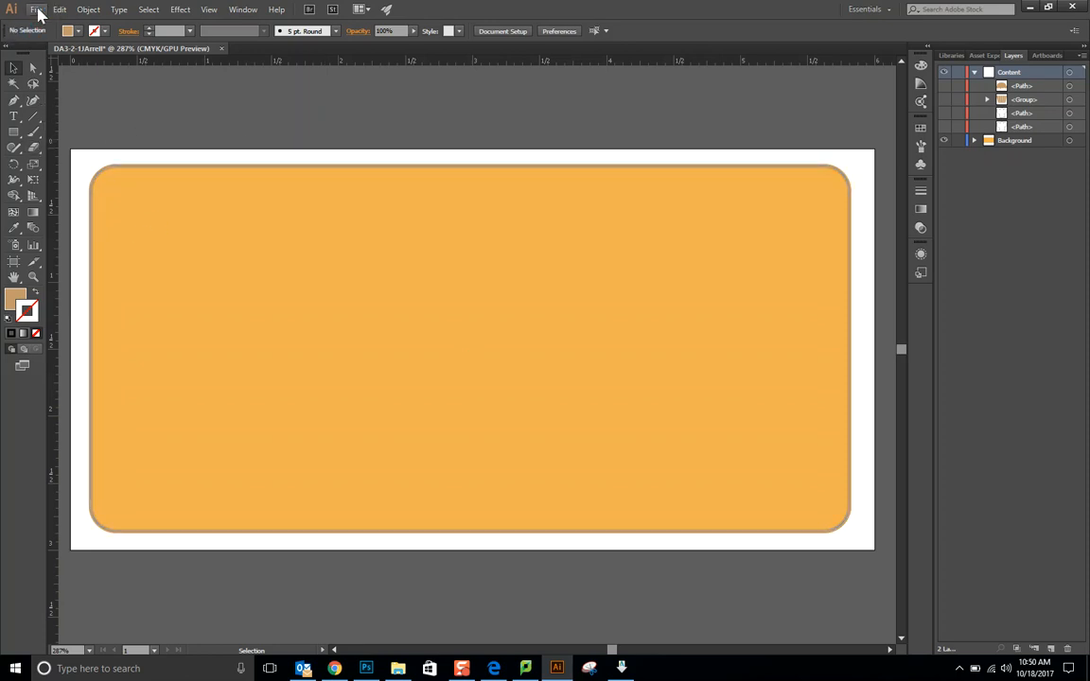
Step: Place the Lettering file from the USB drive onto the sign as a linked image
click(36, 9)
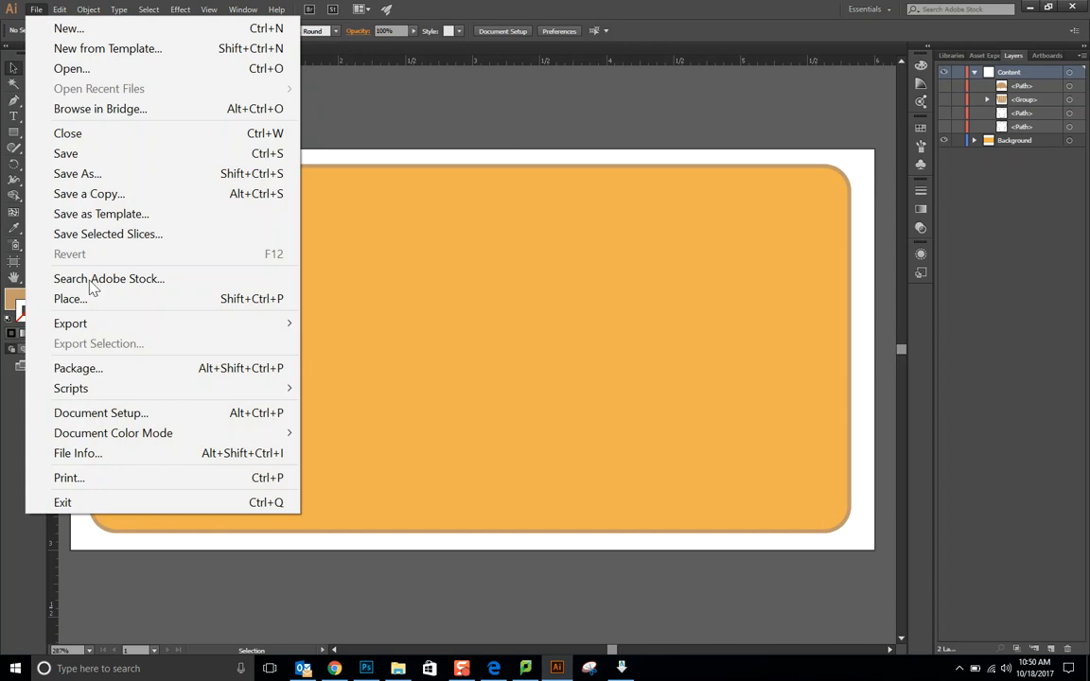
click(70, 299)
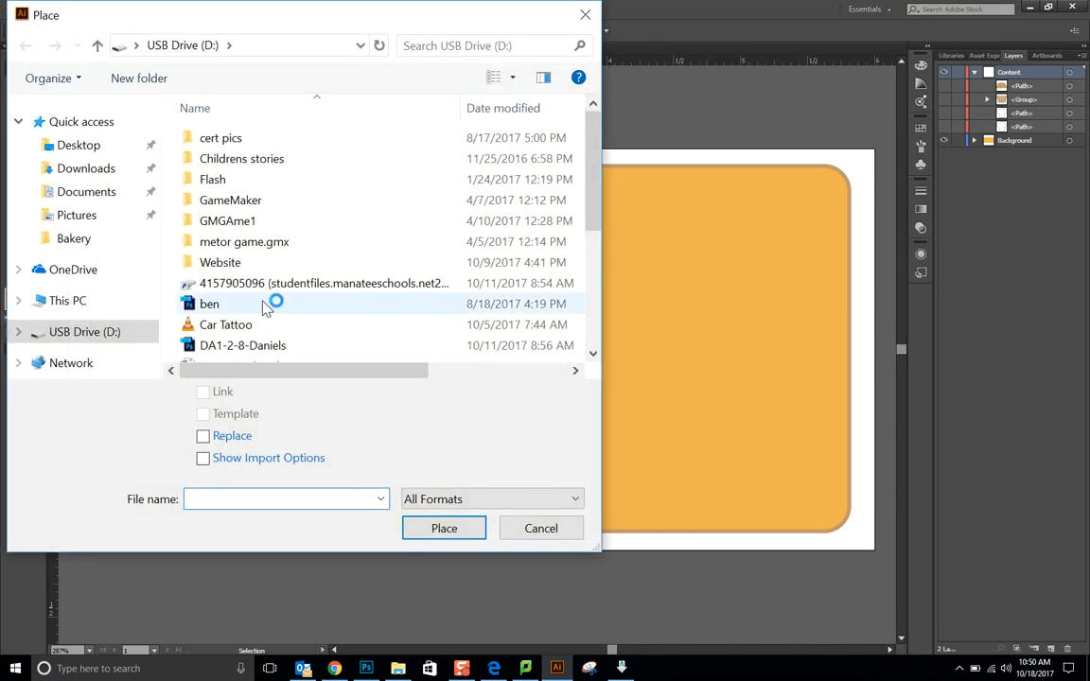
click(80, 144)
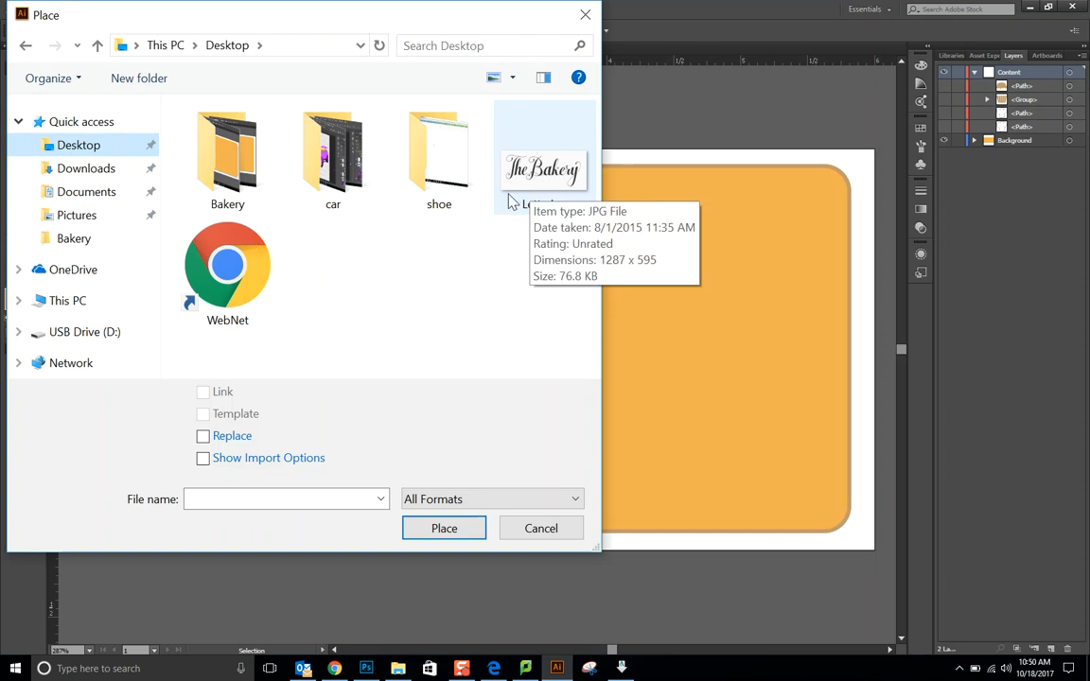
click(83, 331)
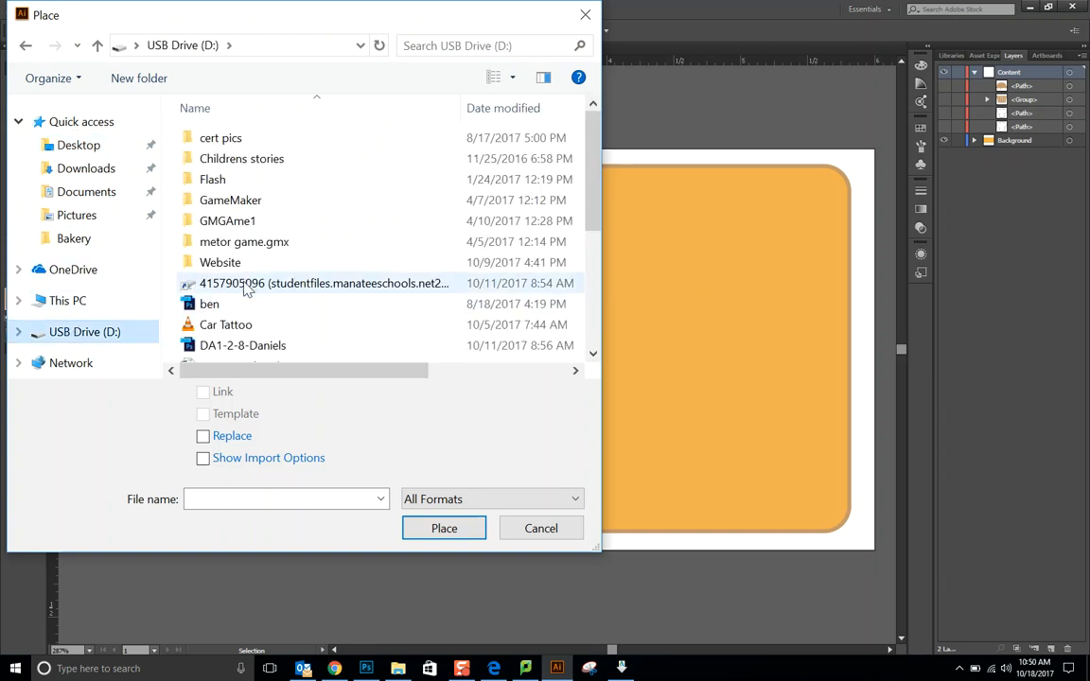
scroll(down, 3)
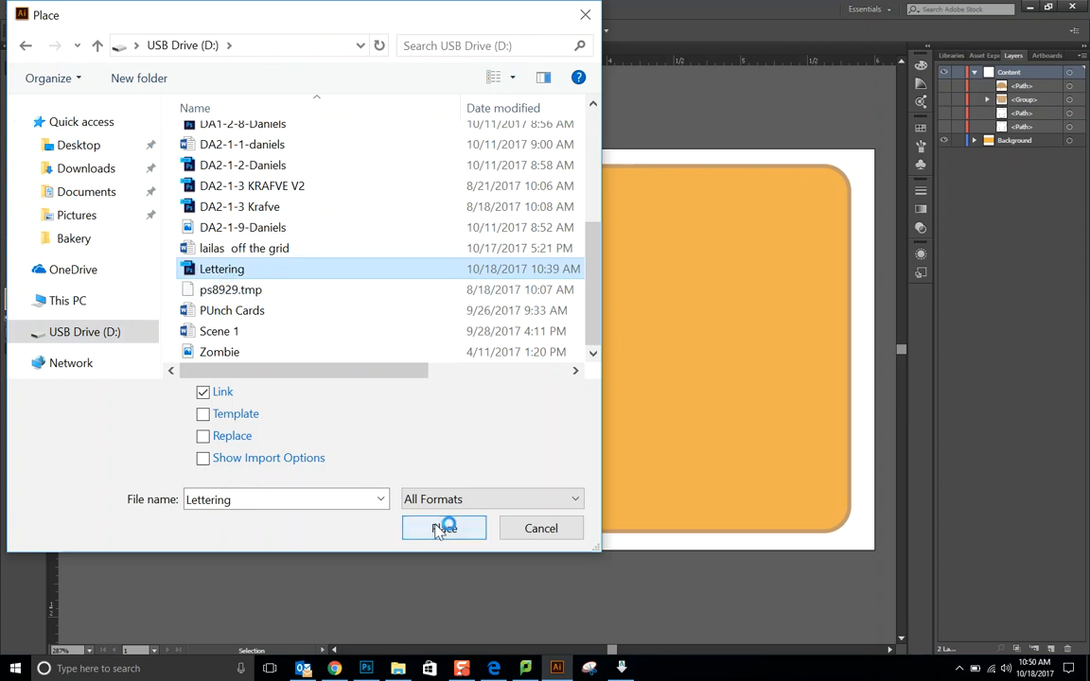
click(442, 528)
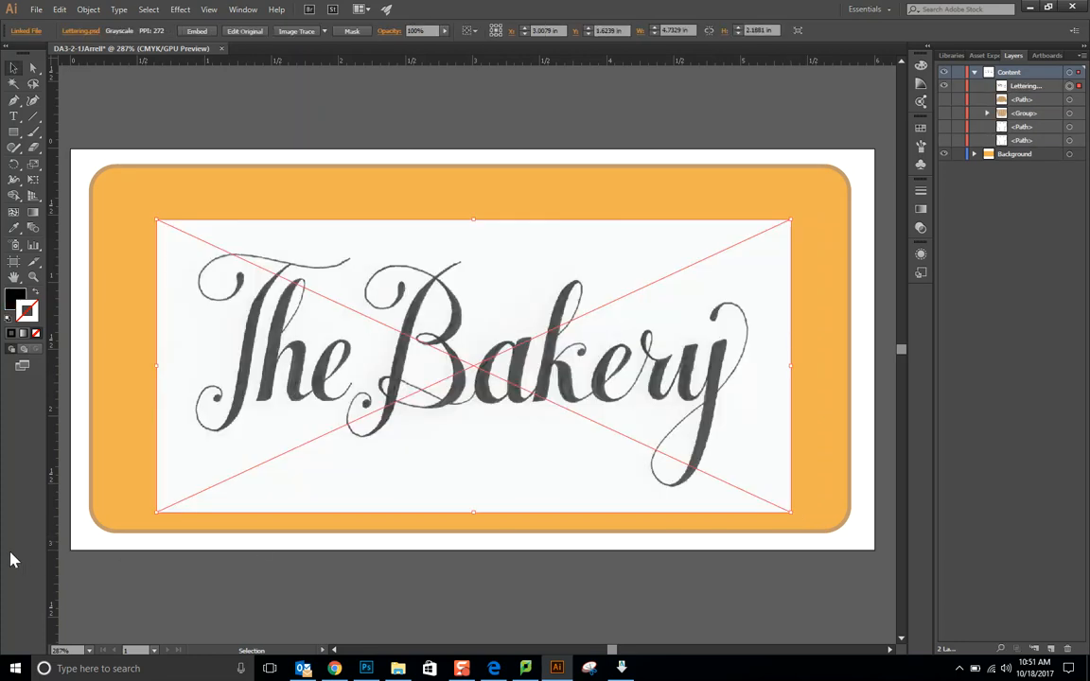
mouse_move(4, 553)
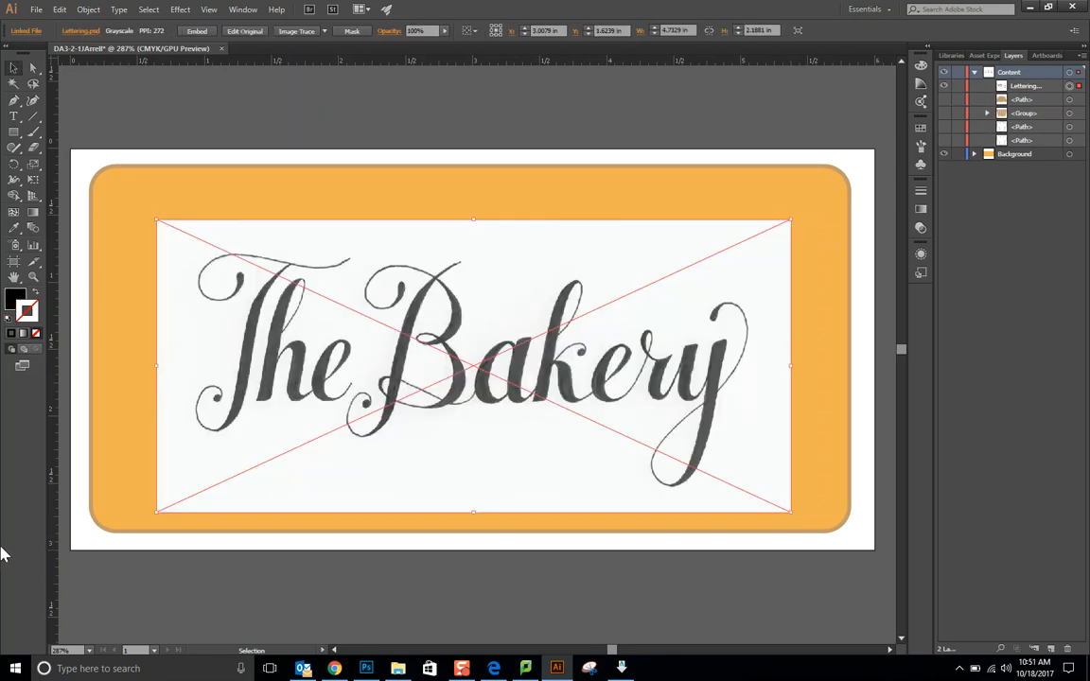
mouse_move(435, 363)
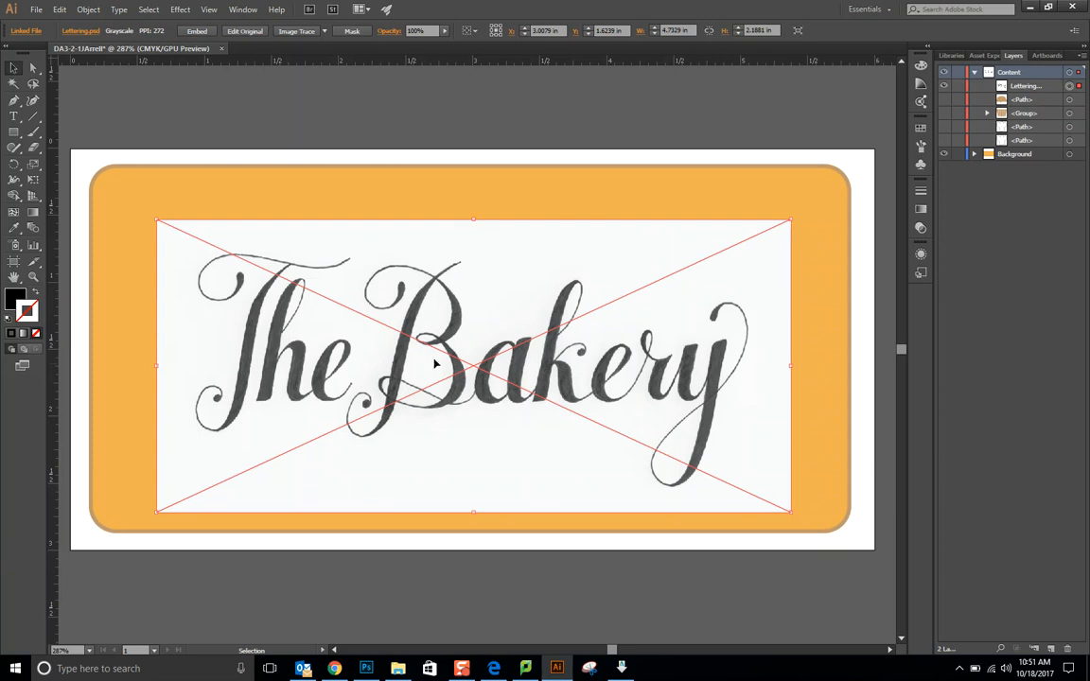
mouse_move(325, 412)
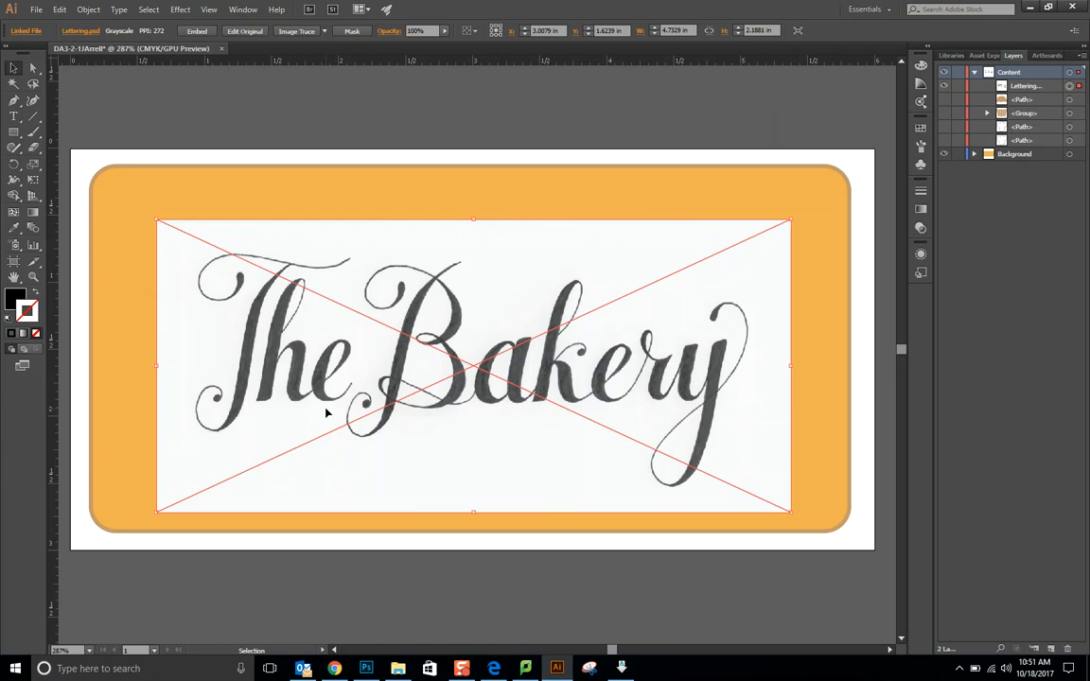
mouse_move(567, 396)
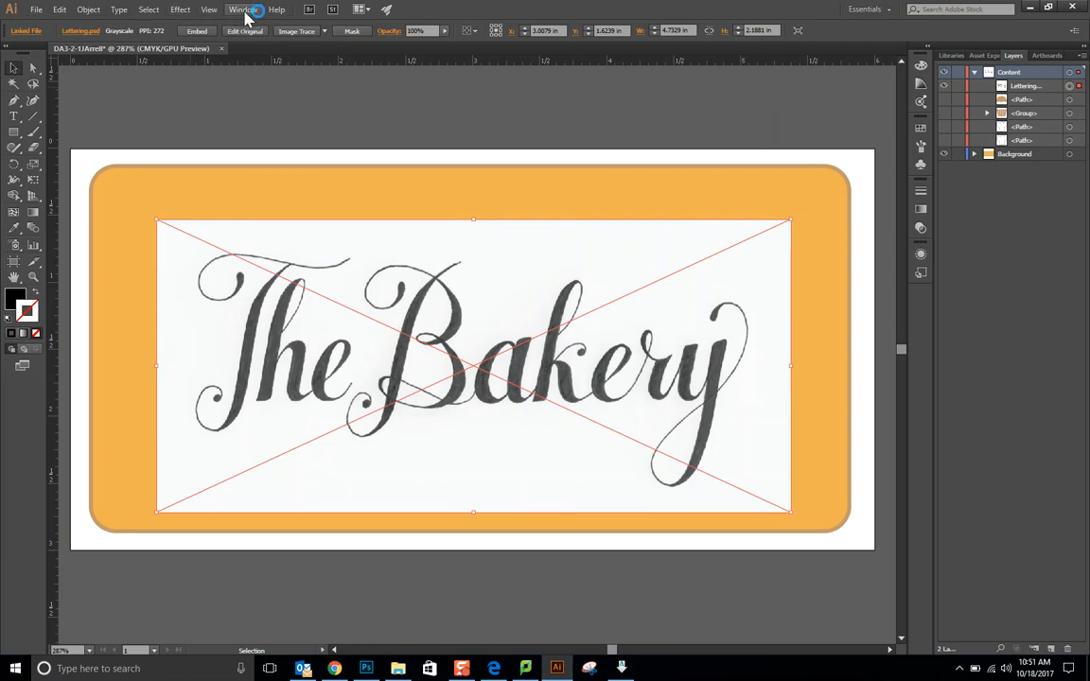
Step: Bring up Image Trace and apply the Black and White preset to the lettering
click(242, 9)
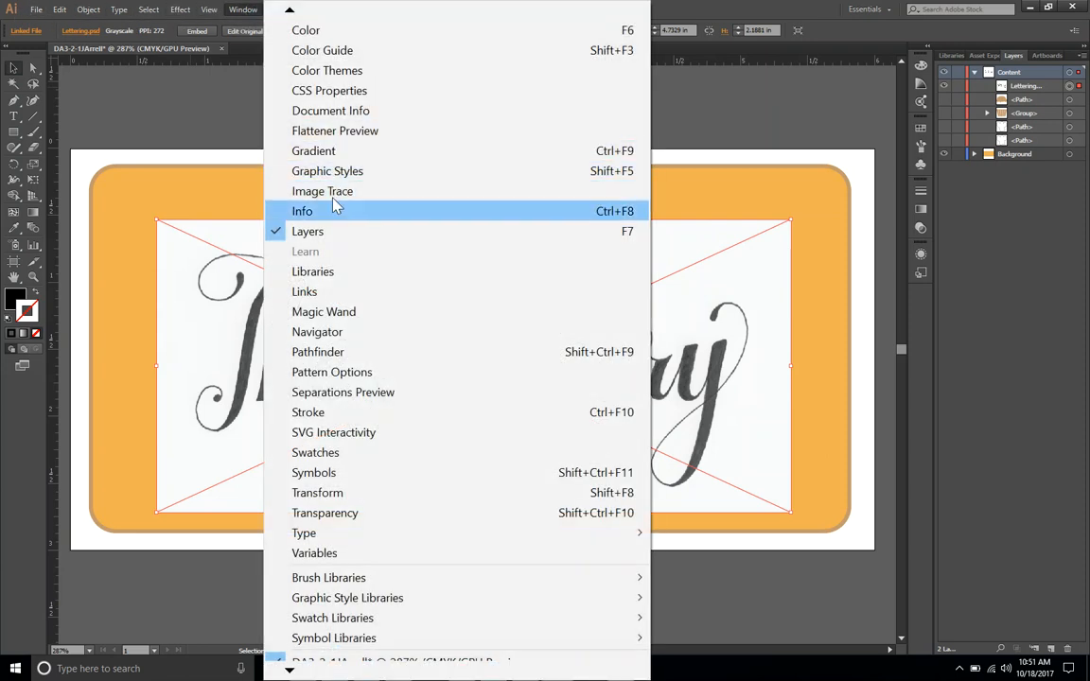
click(321, 189)
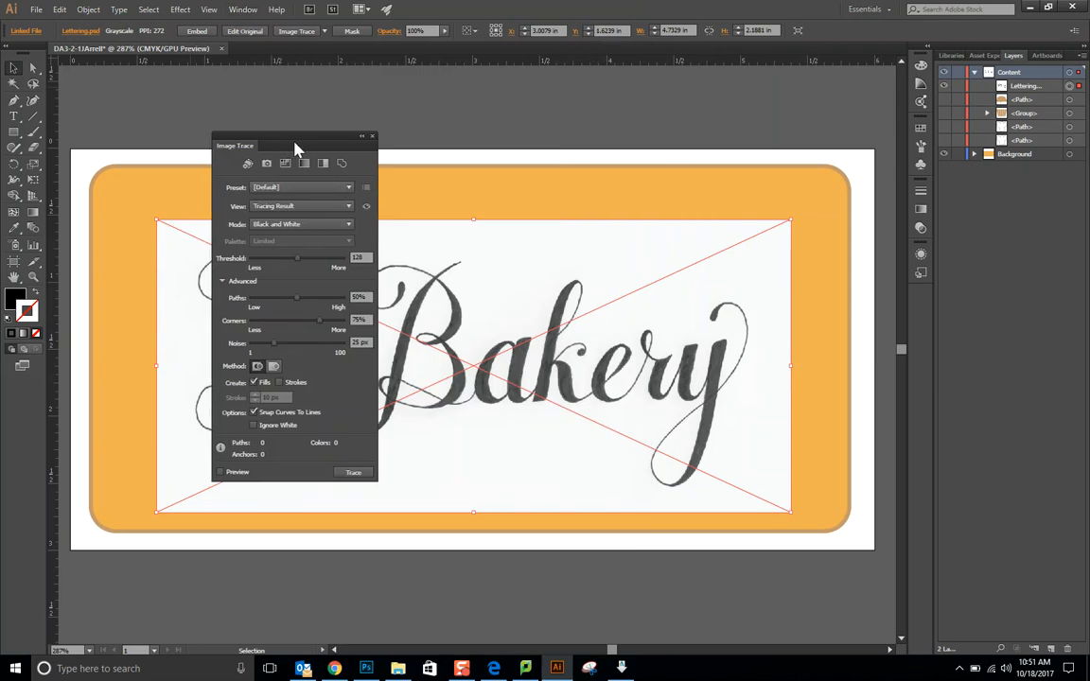
drag(299, 144, 870, 181)
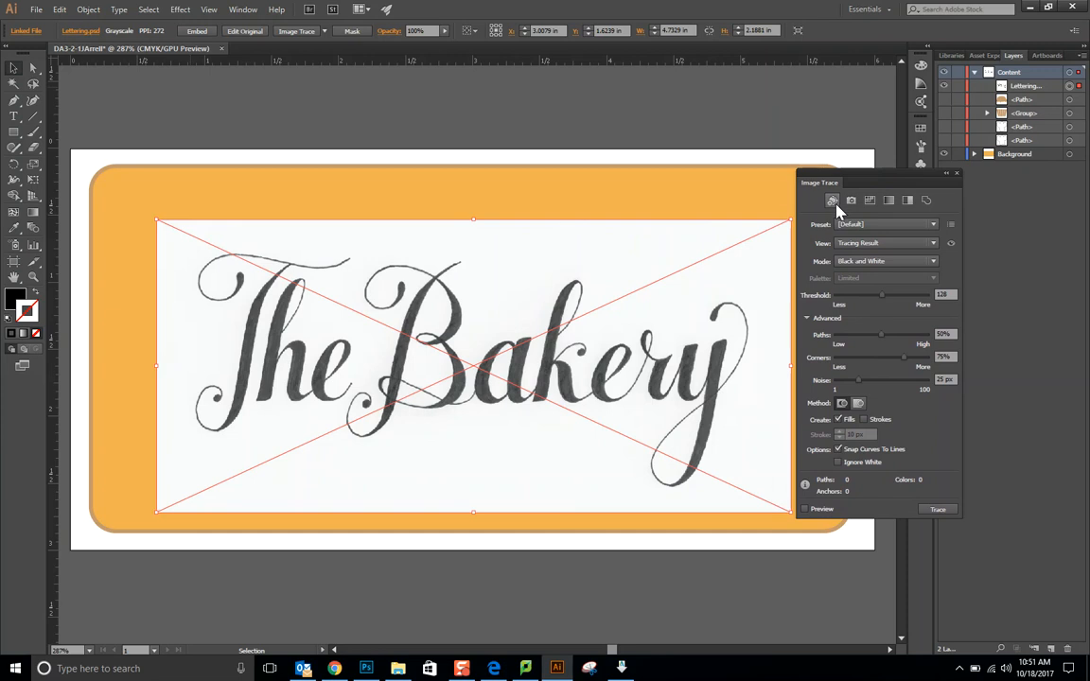
mouse_move(908, 200)
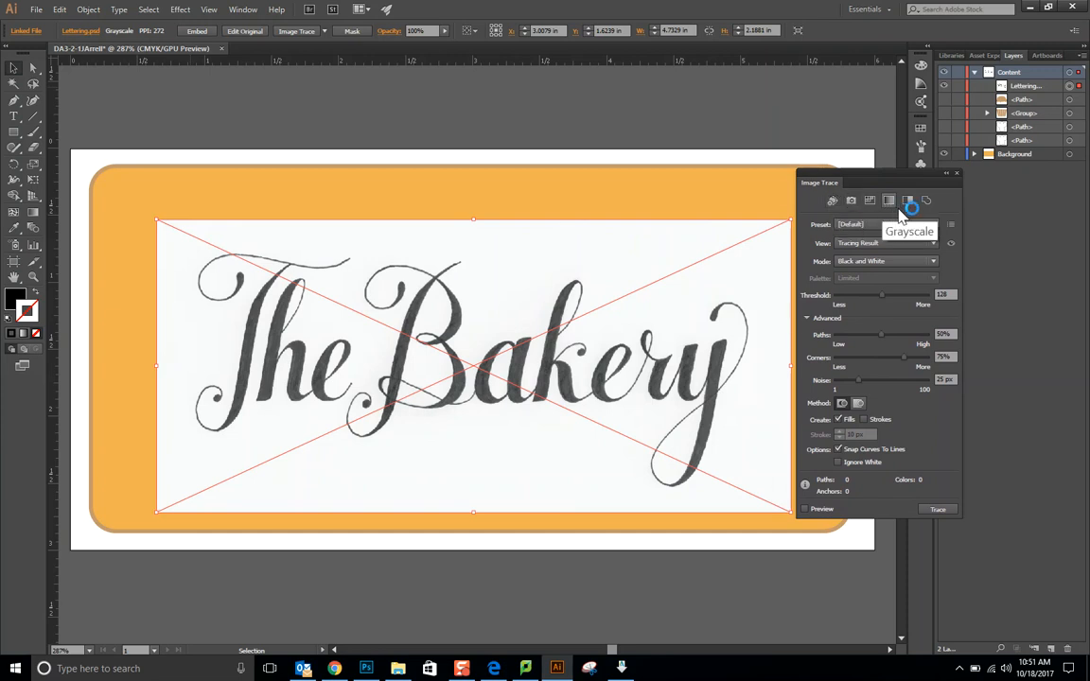
mouse_move(851, 200)
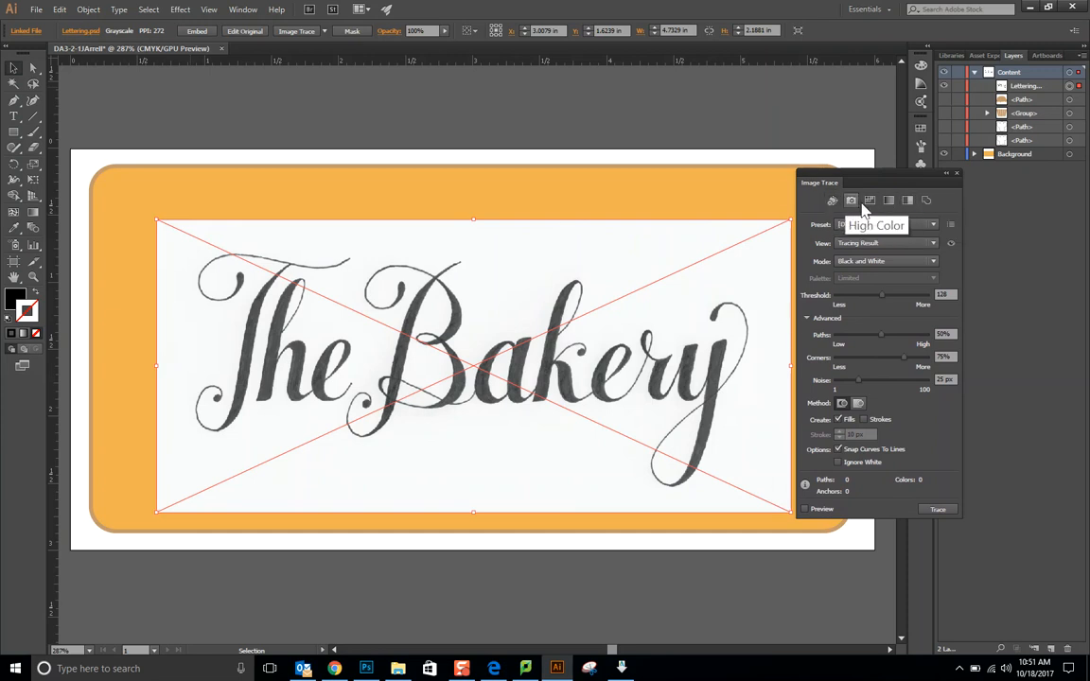
click(908, 200)
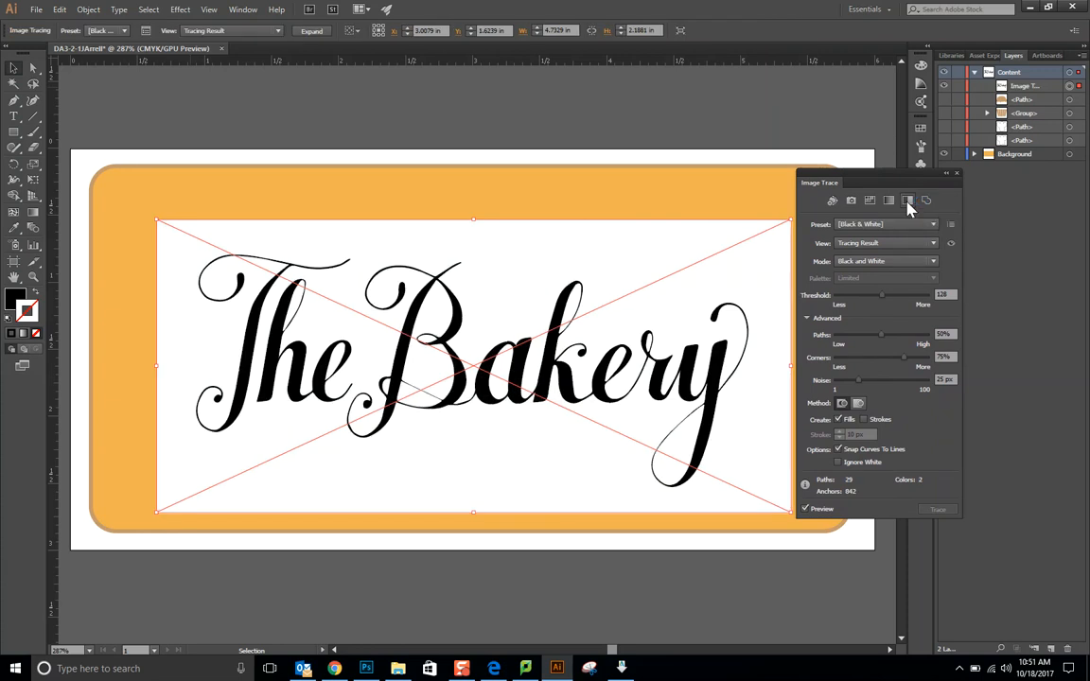
Step: Enable Ignore White under Advanced so the orange shows through, then close Image Trace
click(806, 317)
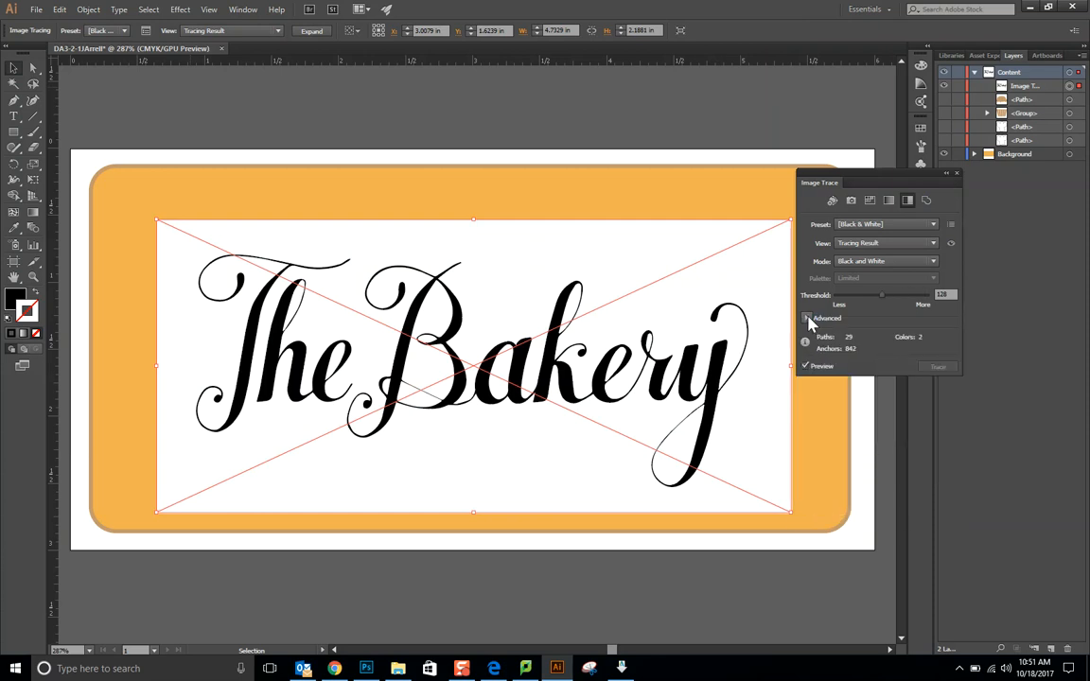
click(805, 318)
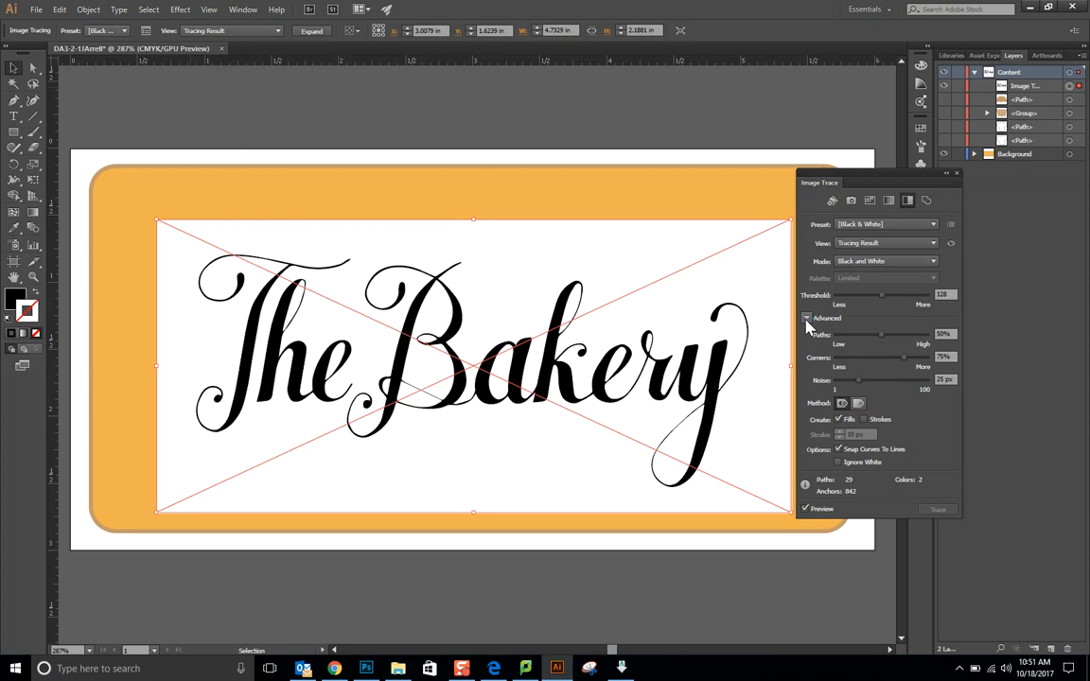
click(805, 317)
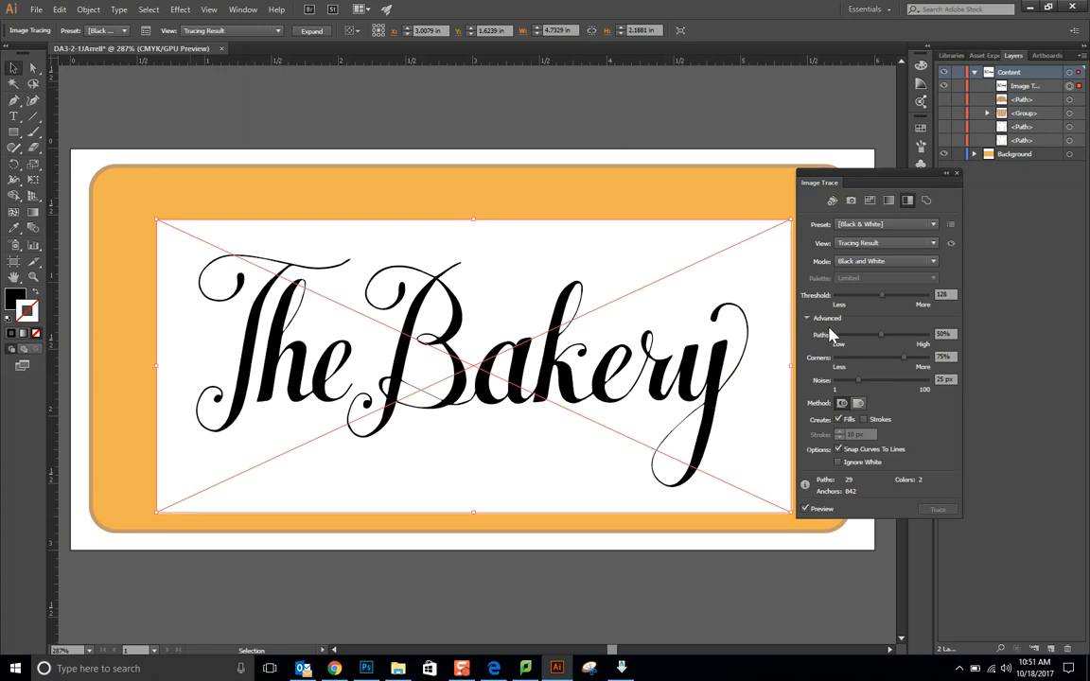
mouse_move(881, 382)
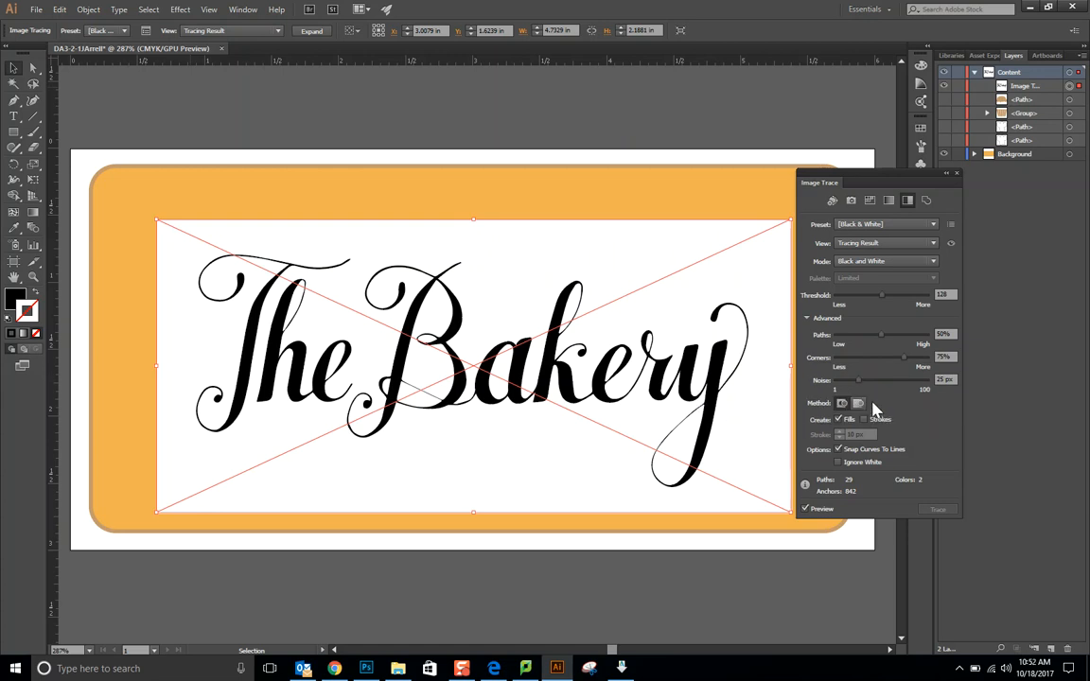
mouse_move(867, 433)
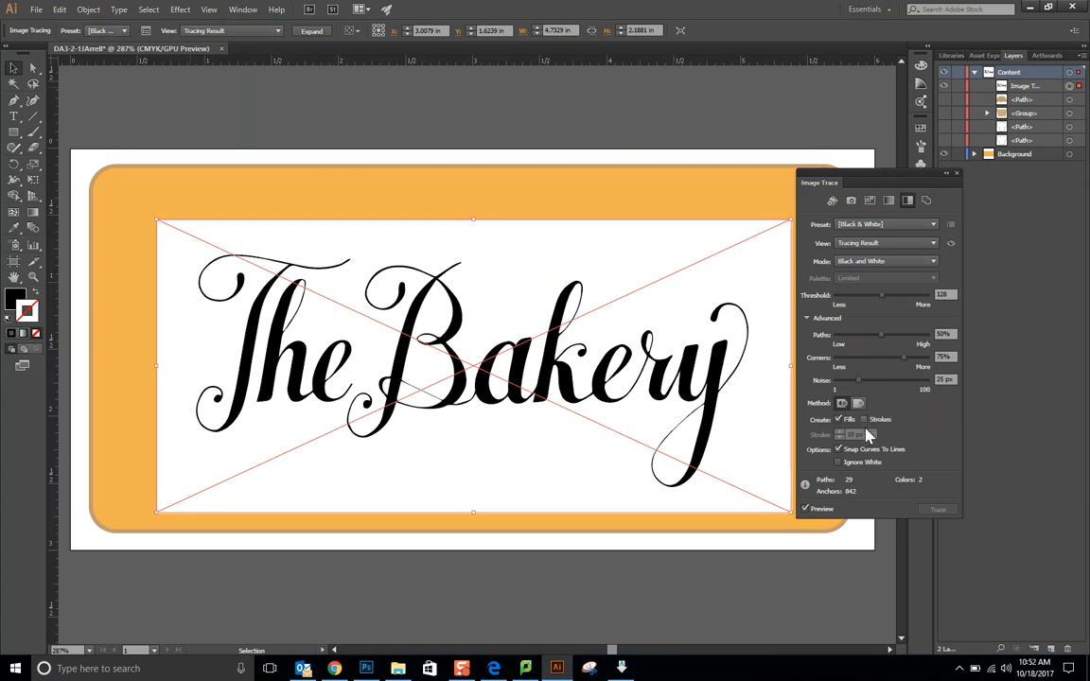
mouse_move(836, 461)
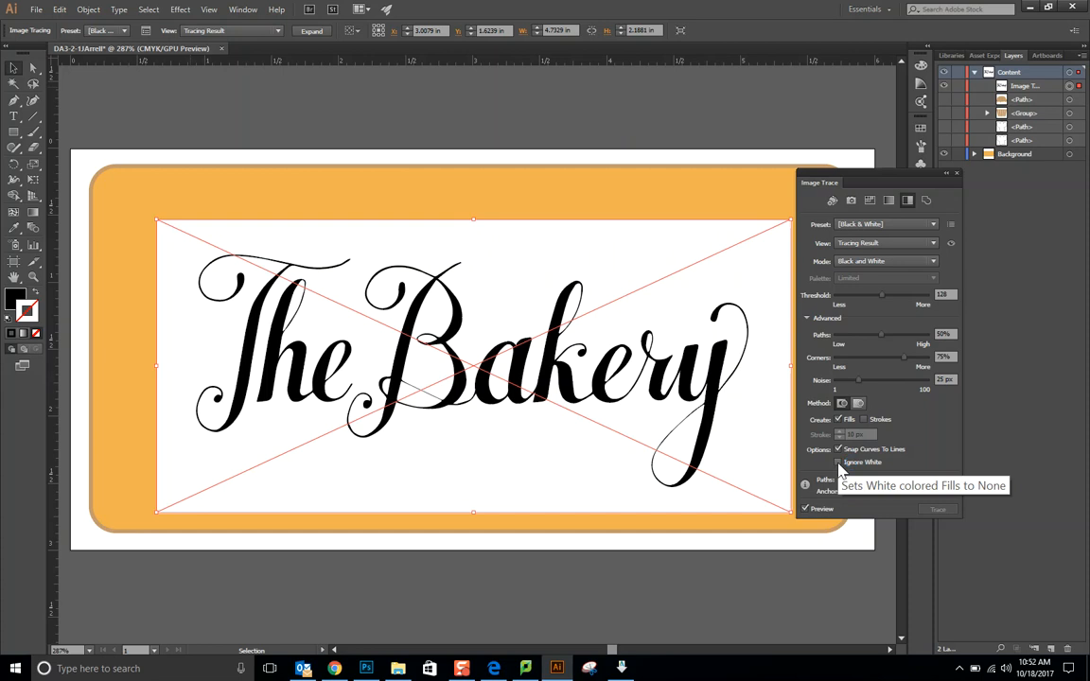
click(836, 462)
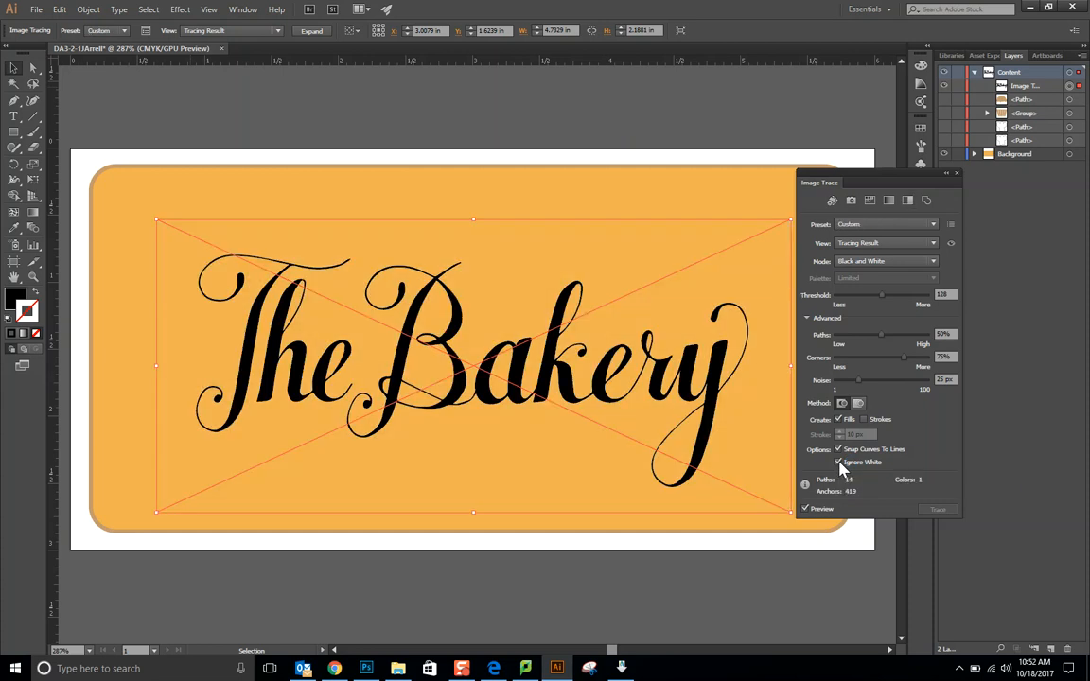
click(838, 461)
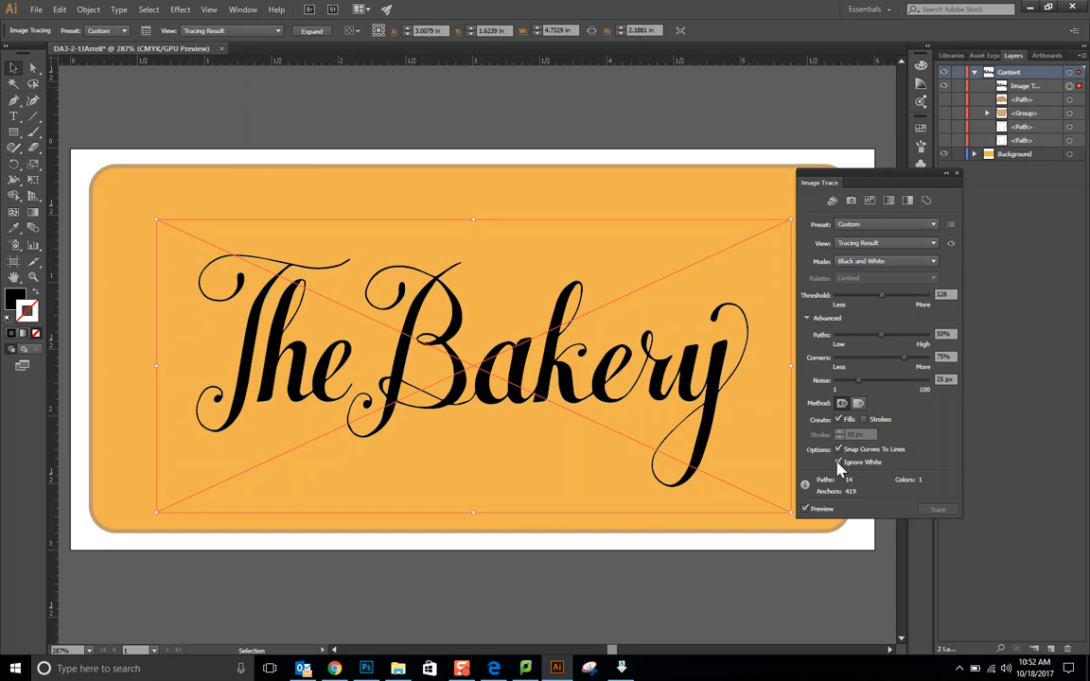
mouse_move(954, 188)
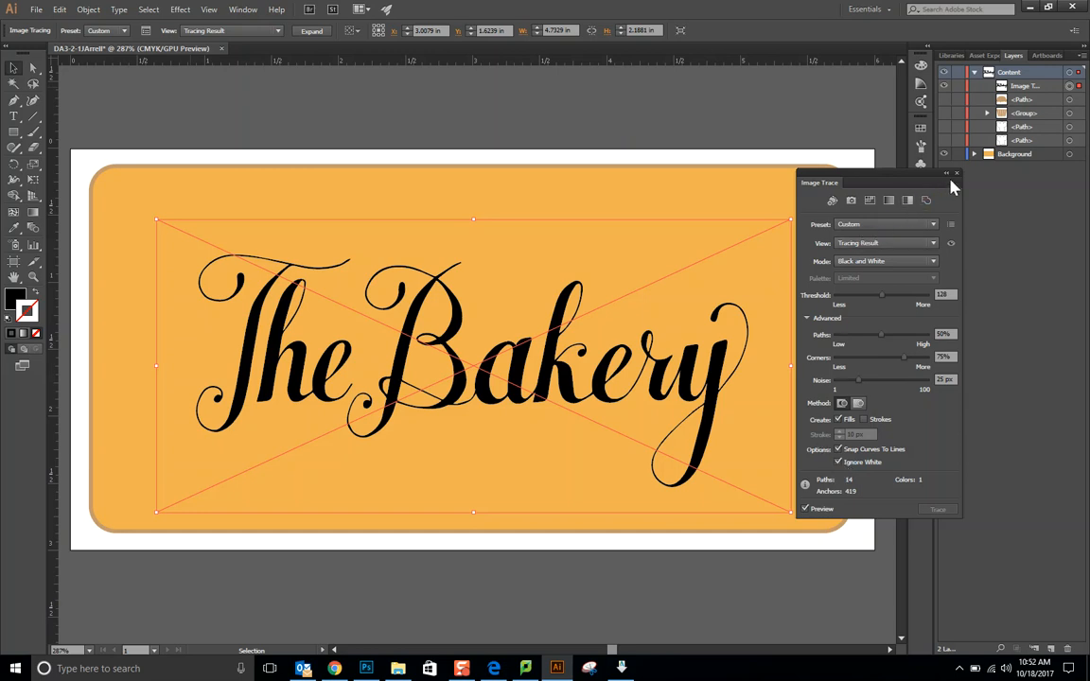
click(957, 174)
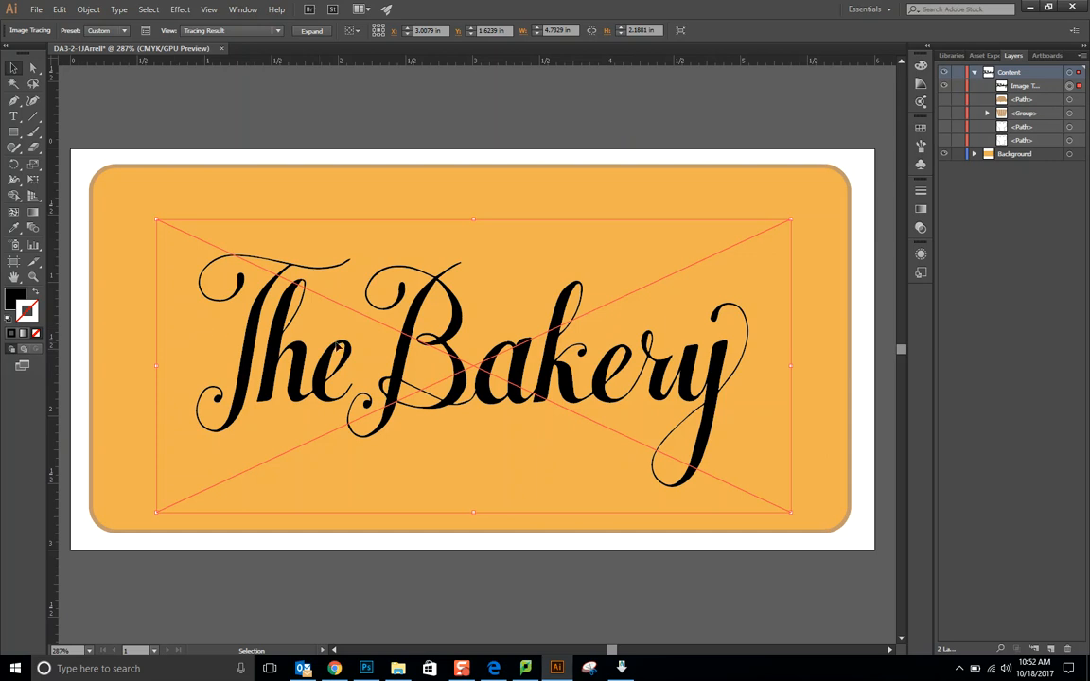
mouse_move(726, 360)
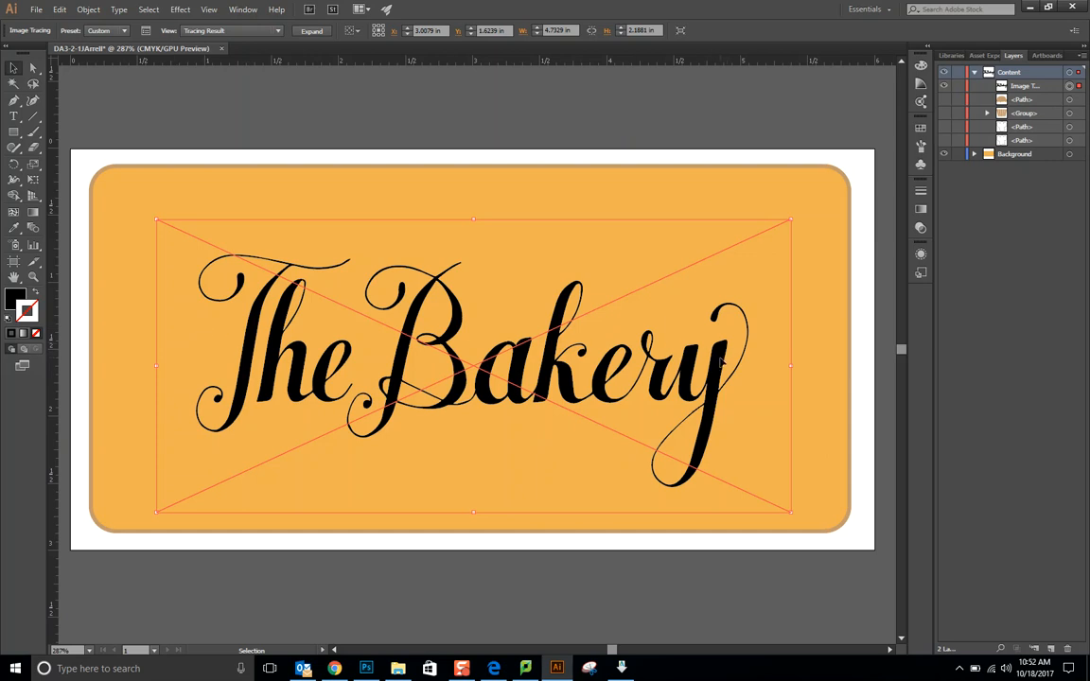
mouse_move(204, 322)
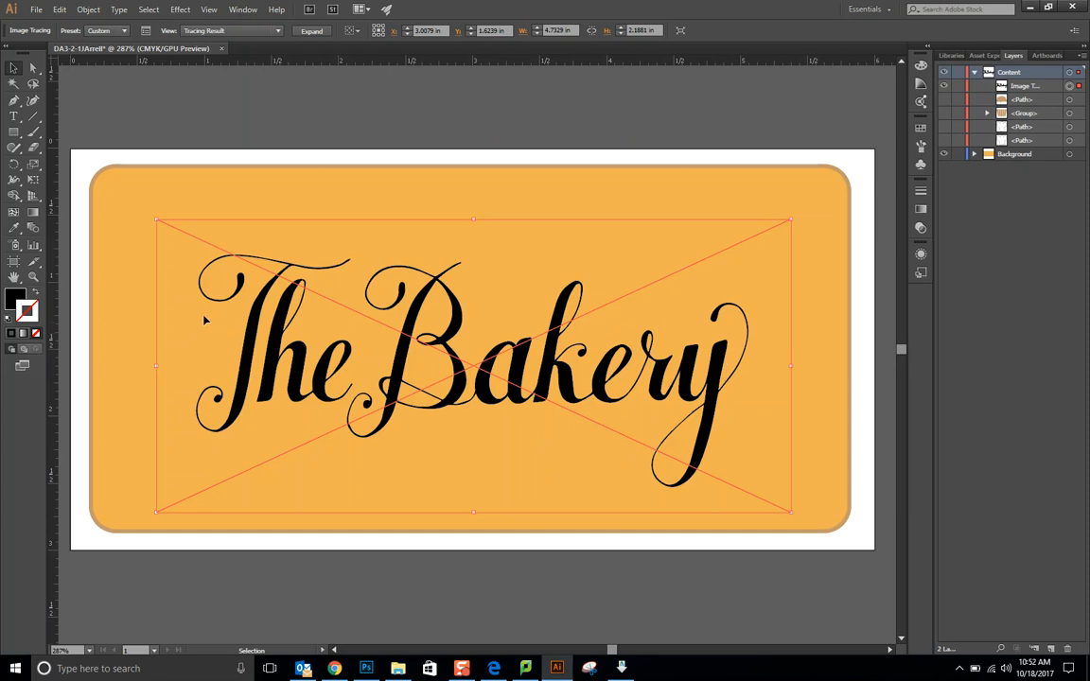
mouse_move(167, 343)
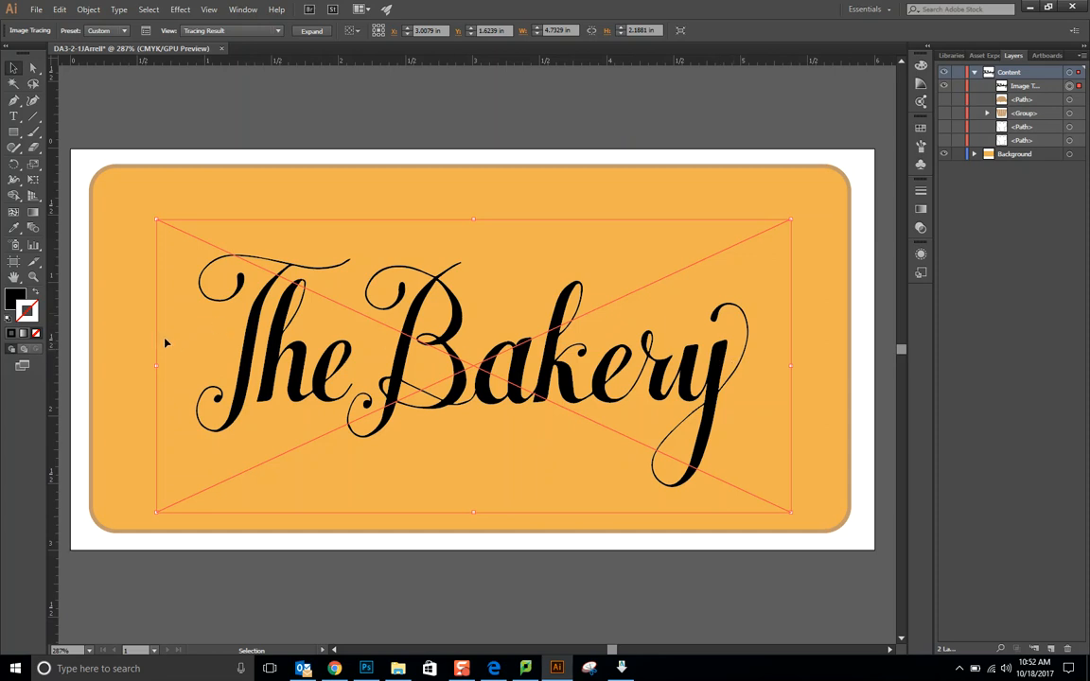
mouse_move(102, 53)
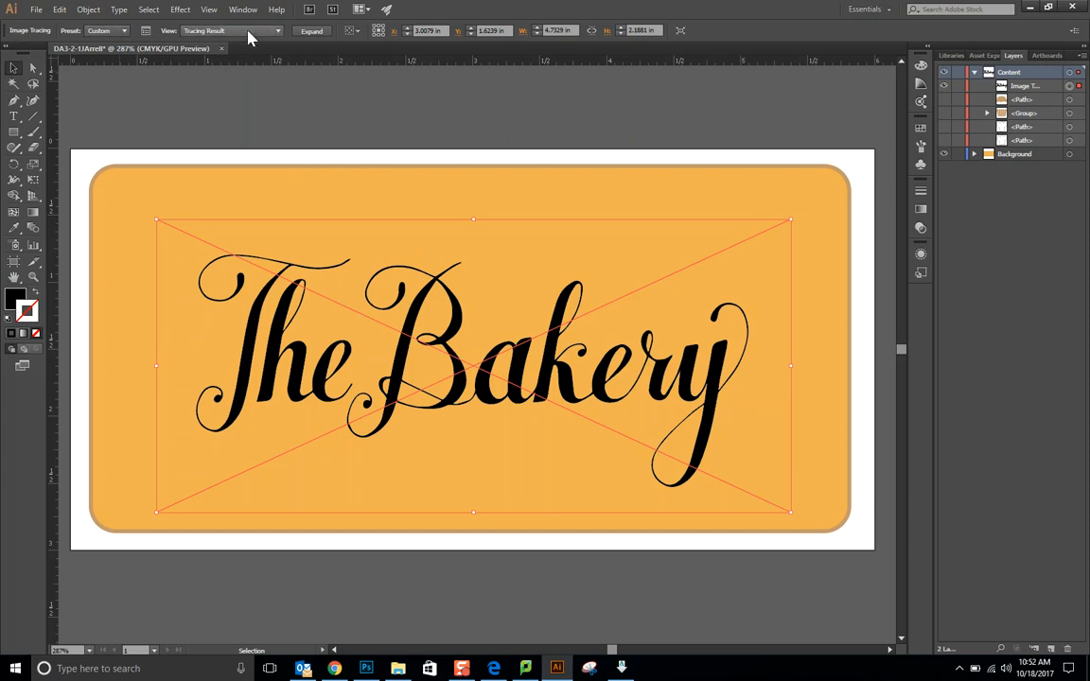
Step: Expand the traced lettering into an editable group of vector paths
click(311, 31)
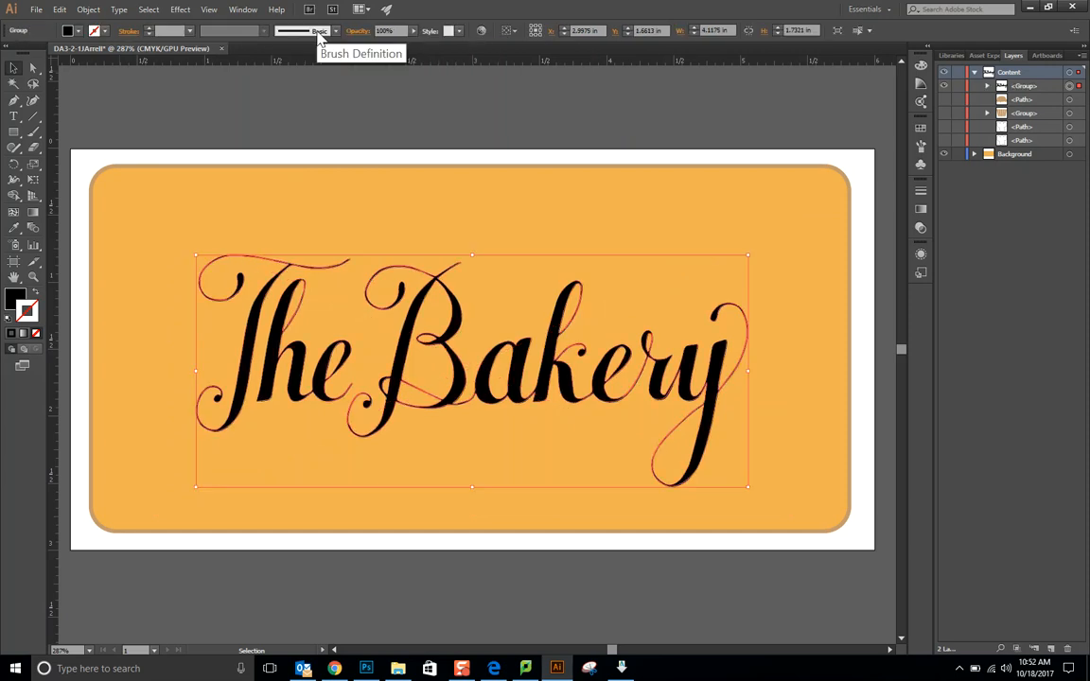
mouse_move(314, 40)
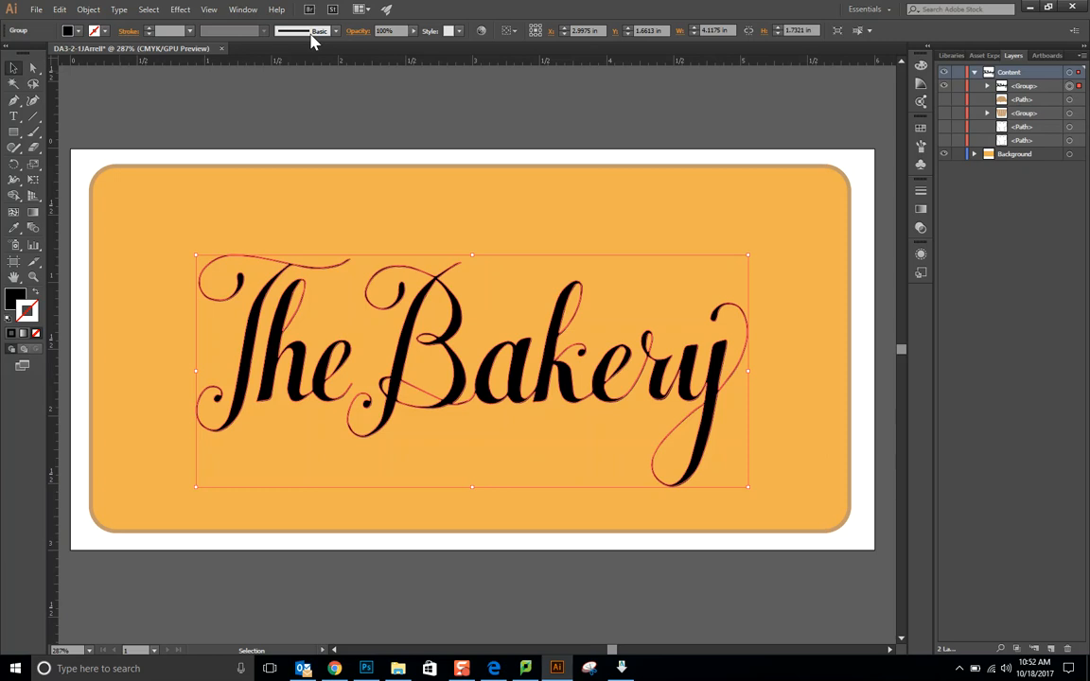
mouse_move(242, 9)
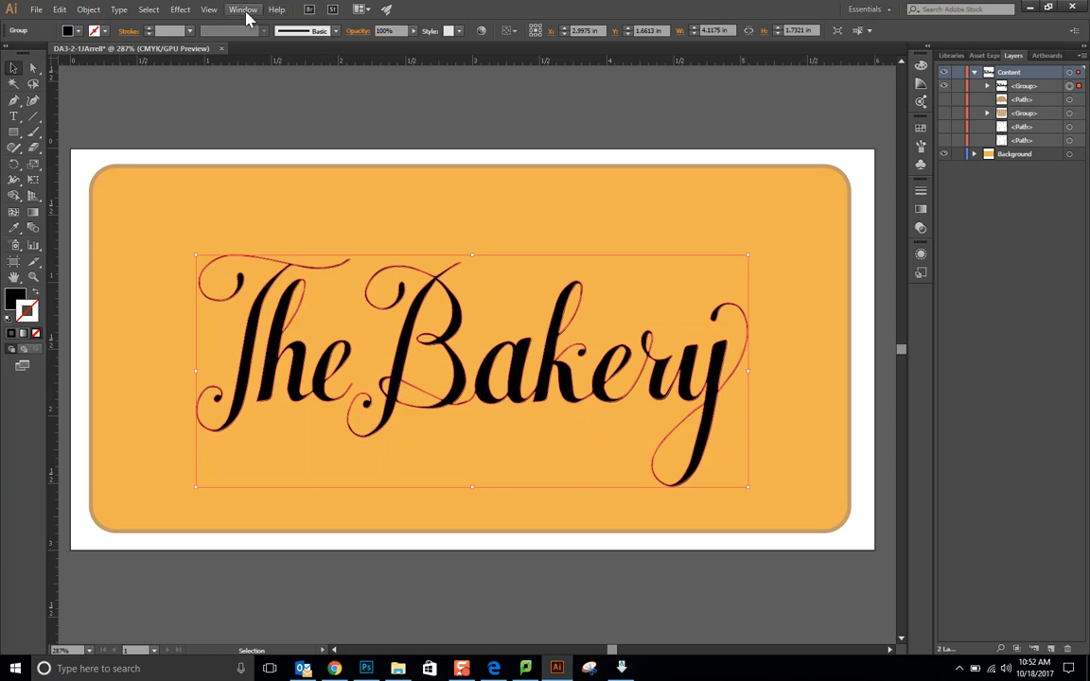
mouse_move(34, 117)
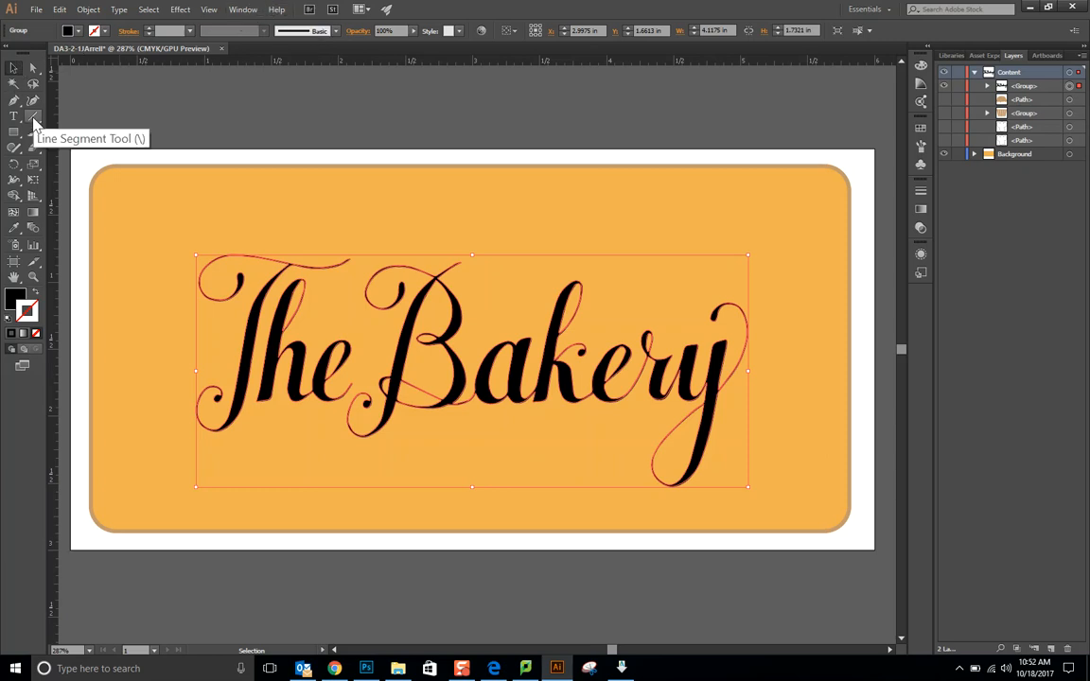
mouse_move(57, 178)
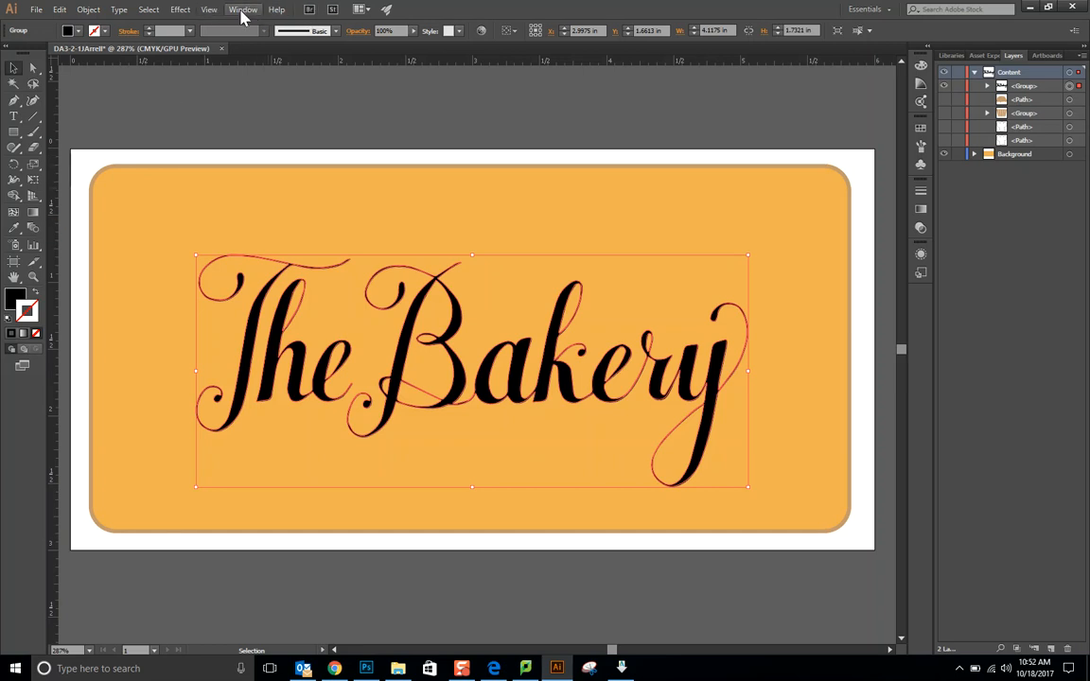
Step: Set the lettering's stroke colour to a dark brown with K at 70%
click(242, 10)
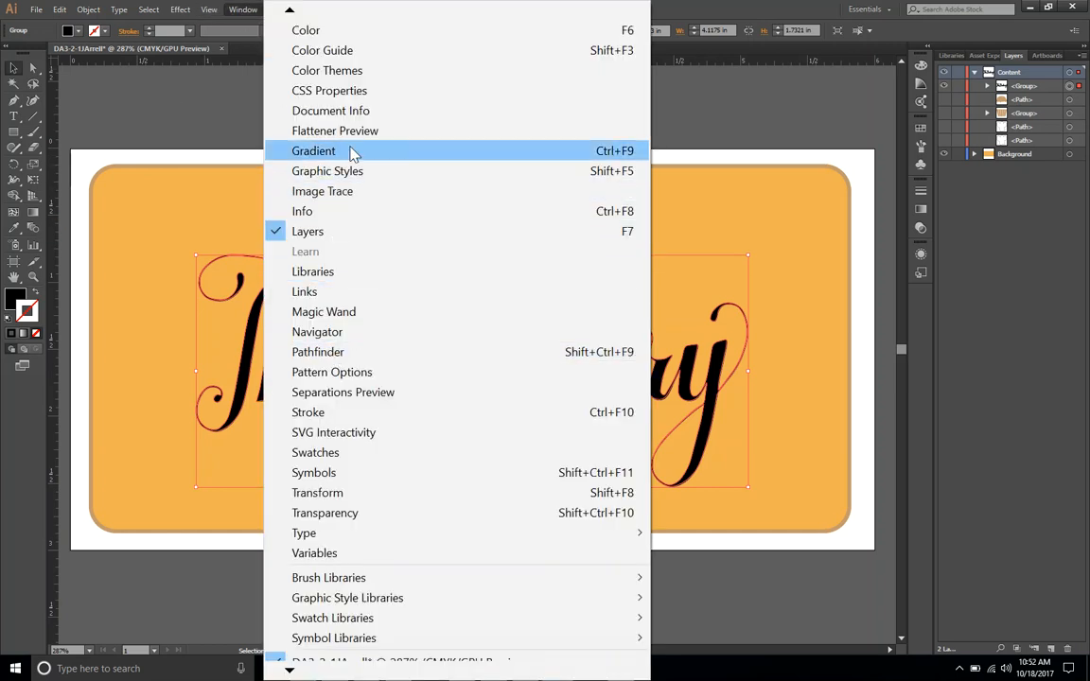
click(314, 151)
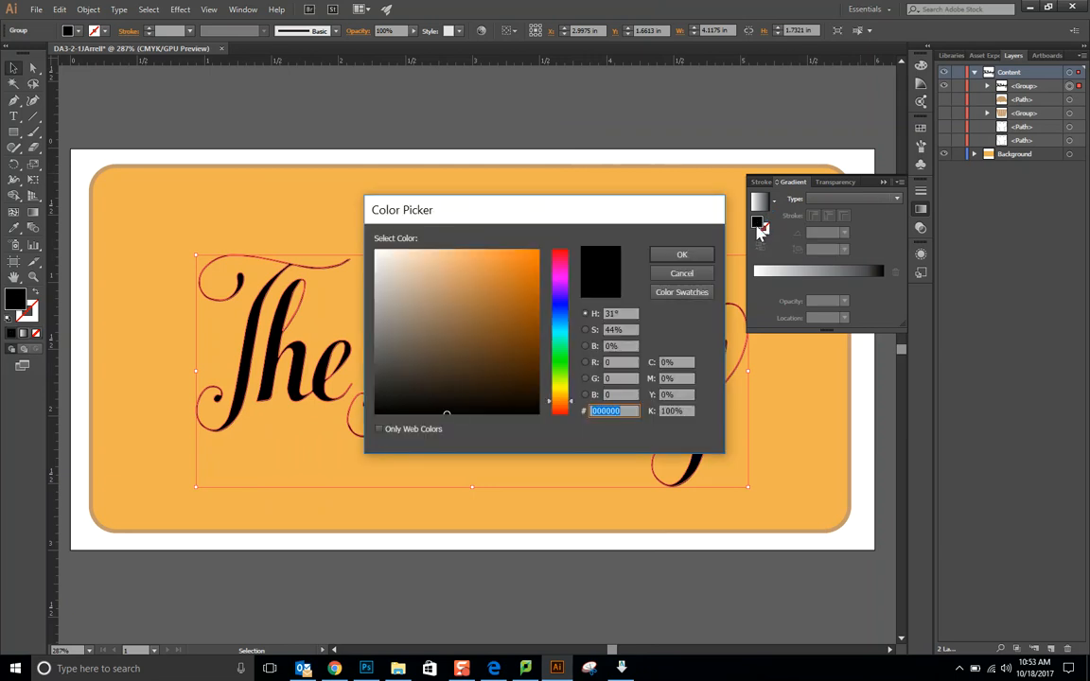
click(375, 413)
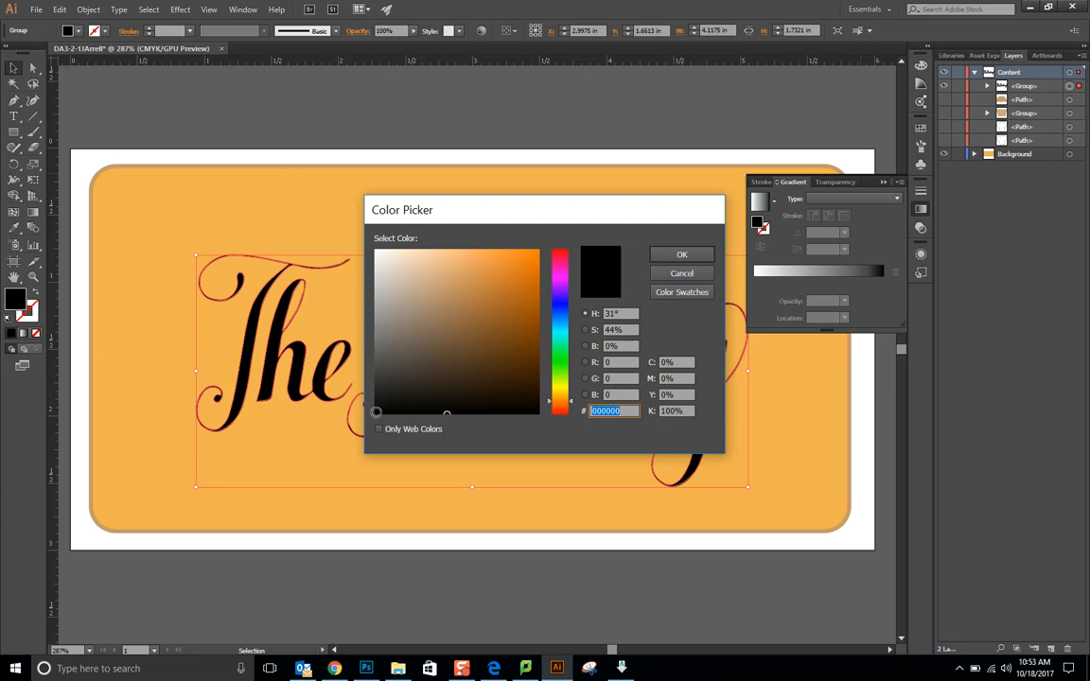
click(681, 253)
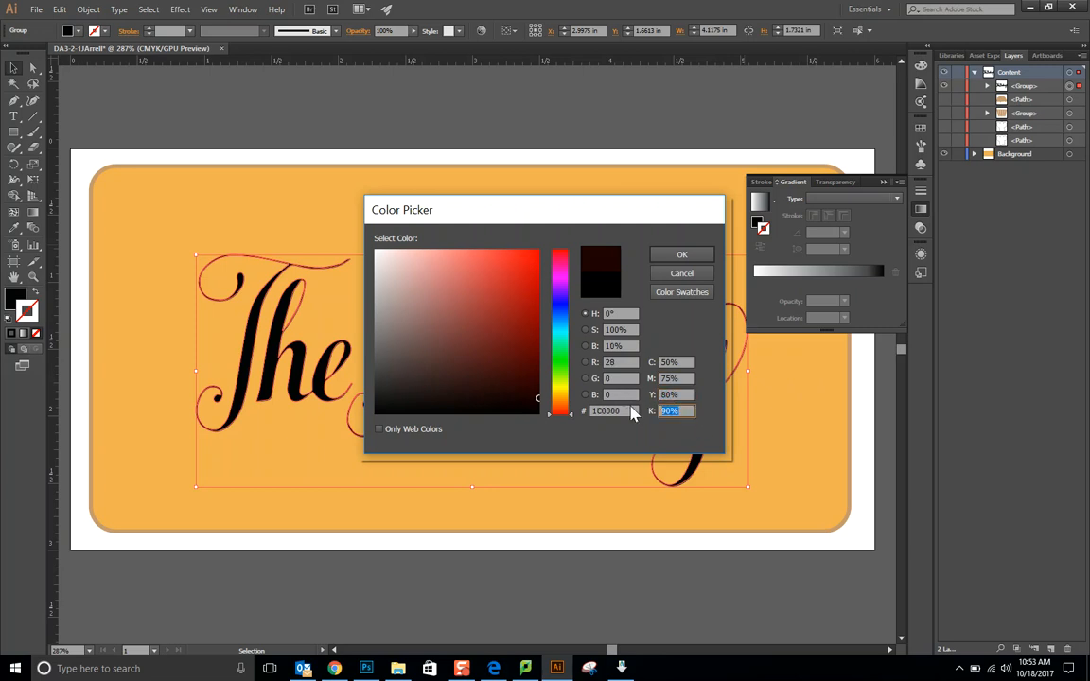
text(70)
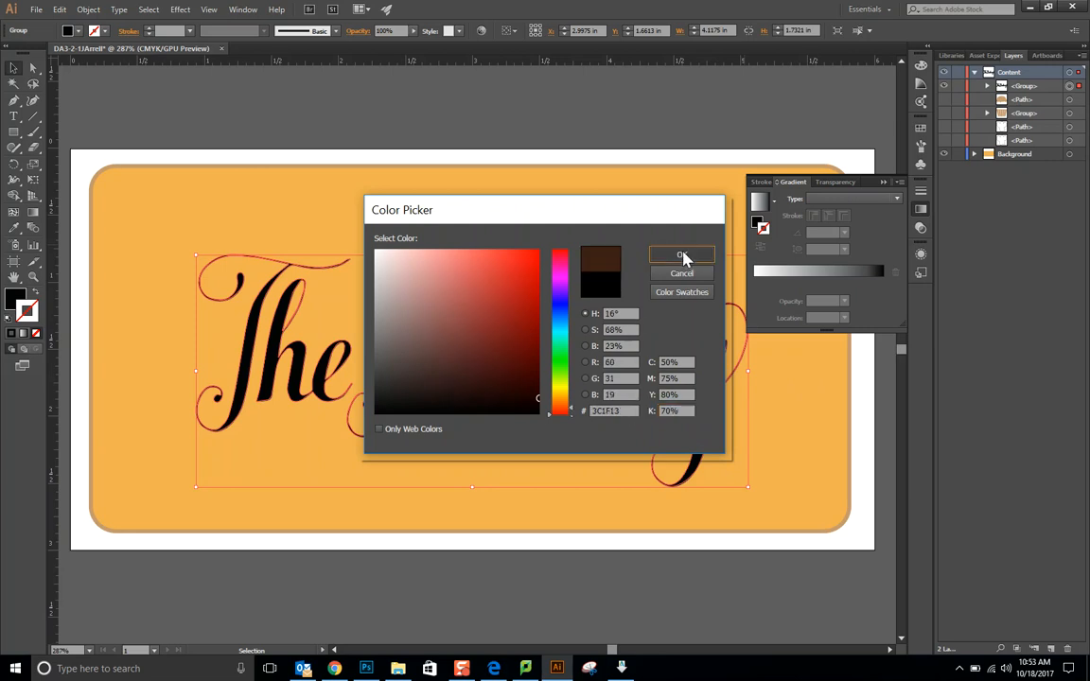
click(681, 255)
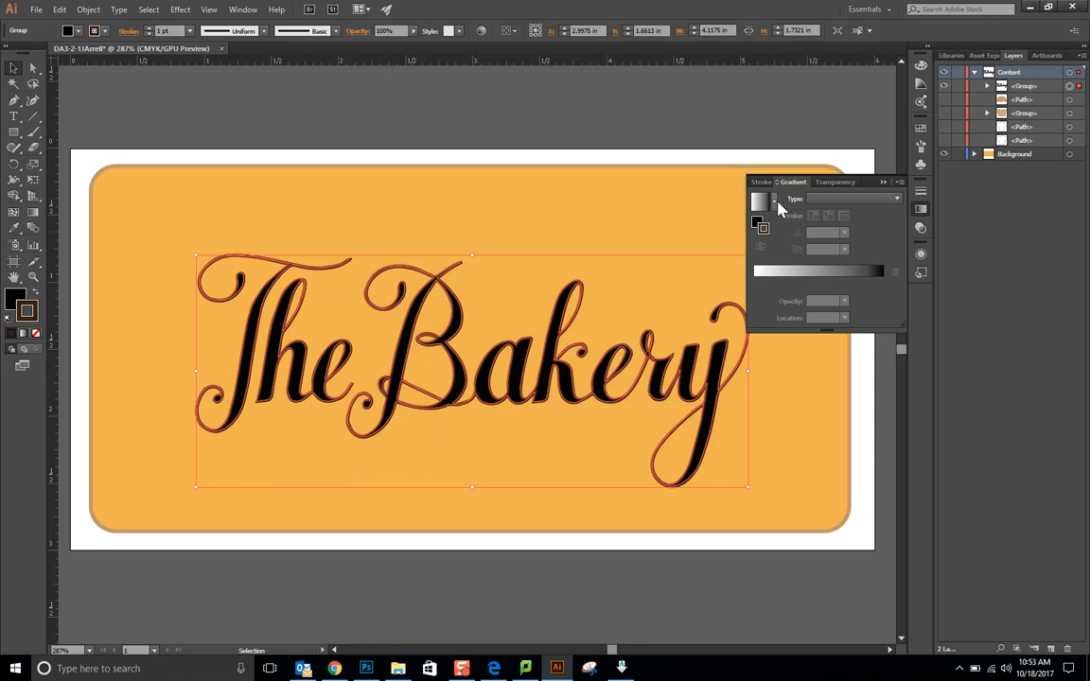
mouse_move(779, 208)
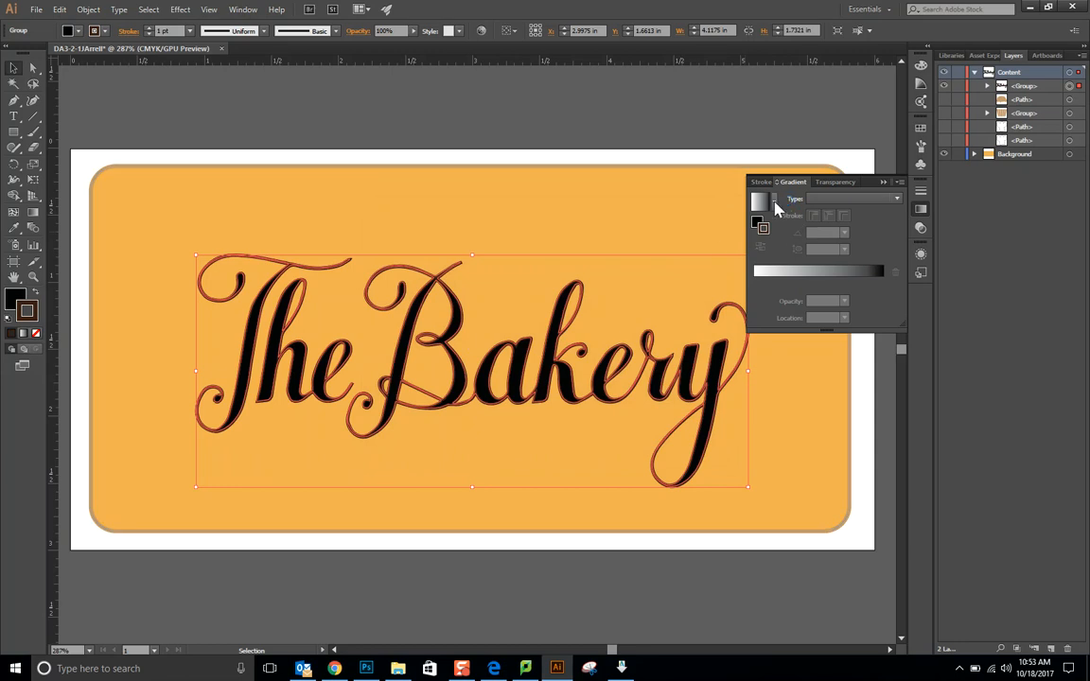
Step: Apply the White, Black preset gradient to the lettering's stroke
click(760, 200)
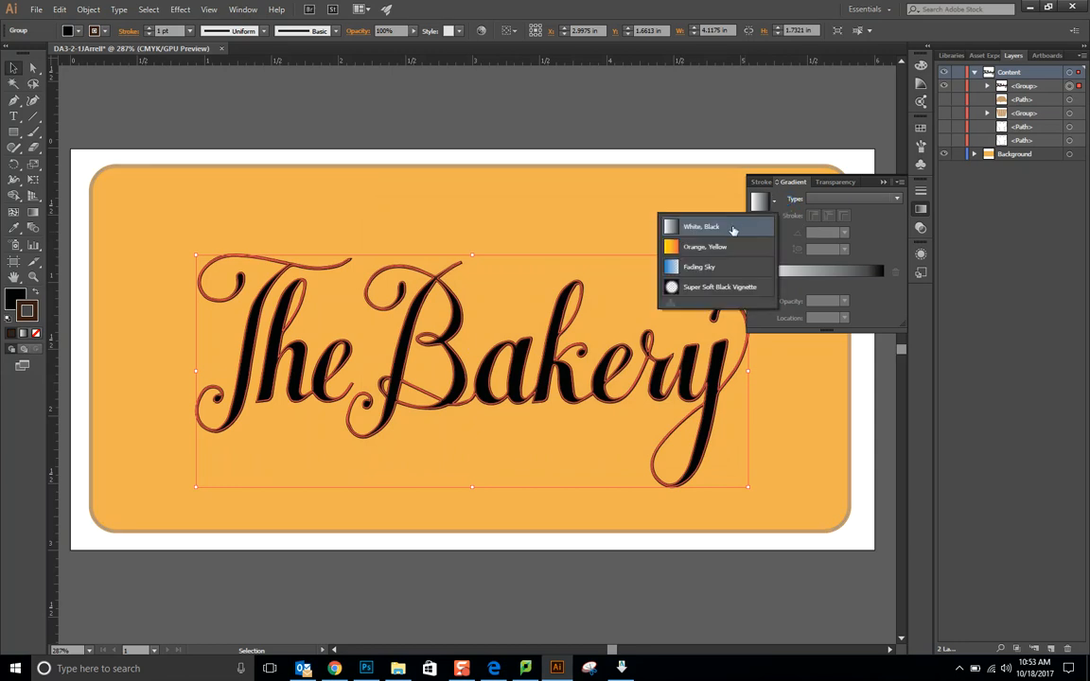
click(700, 227)
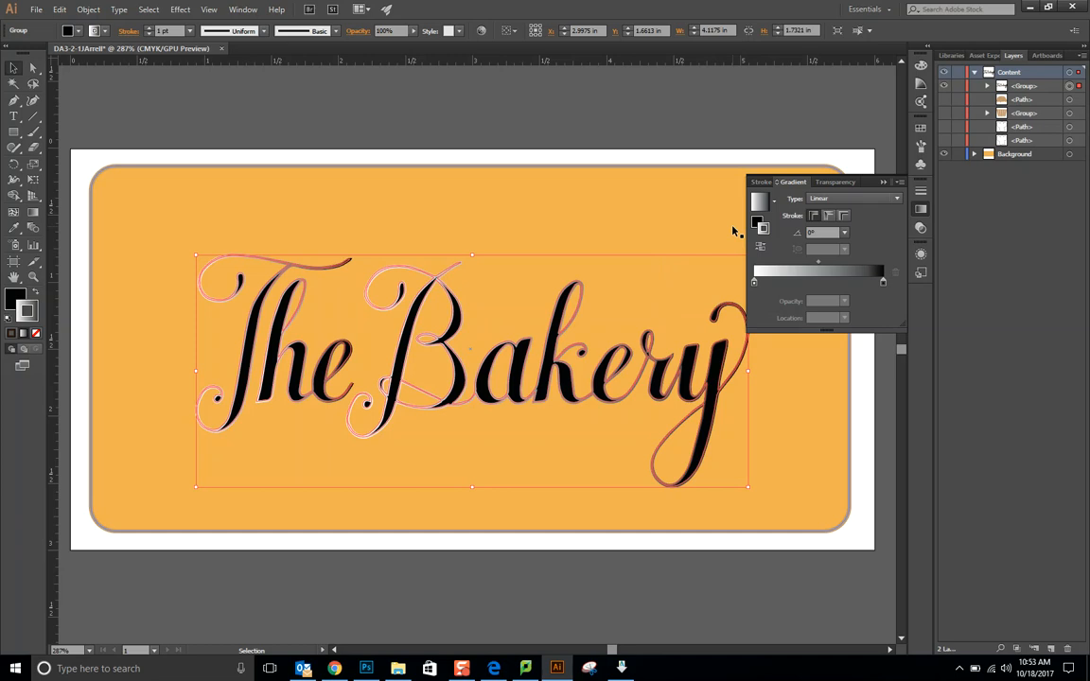
mouse_move(186, 318)
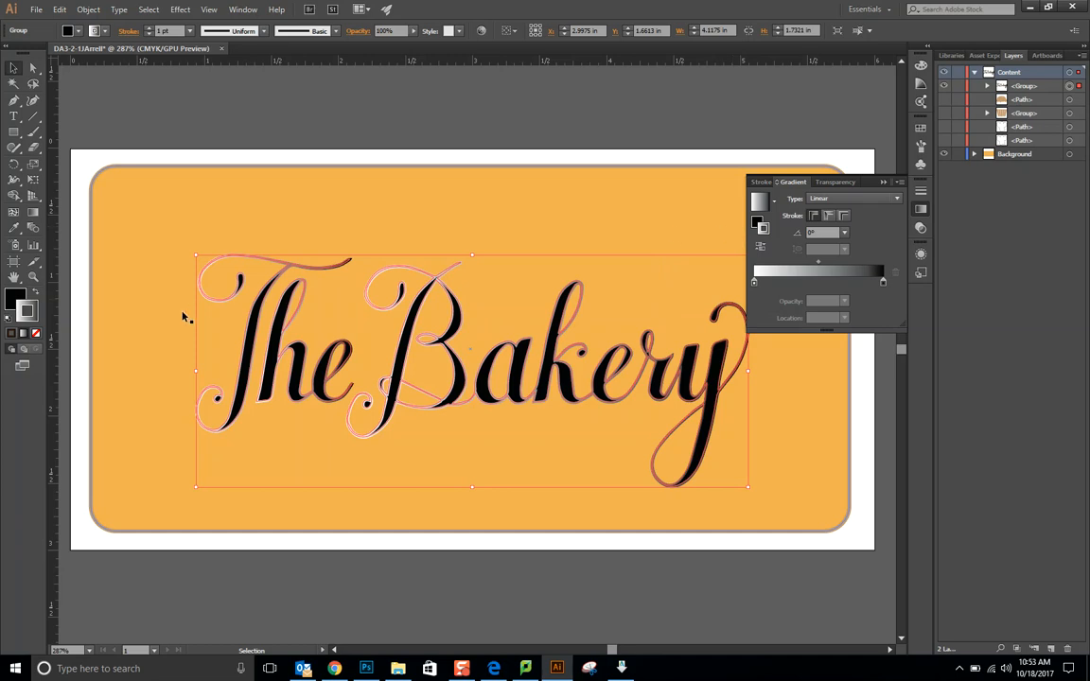
mouse_move(389, 386)
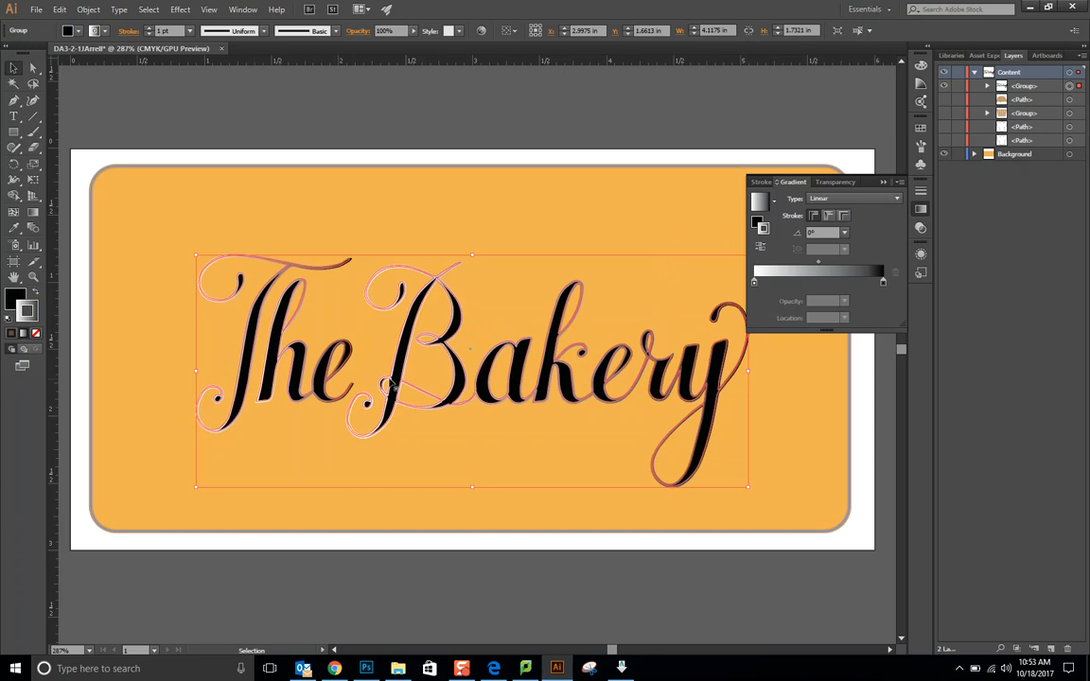
mouse_move(632, 363)
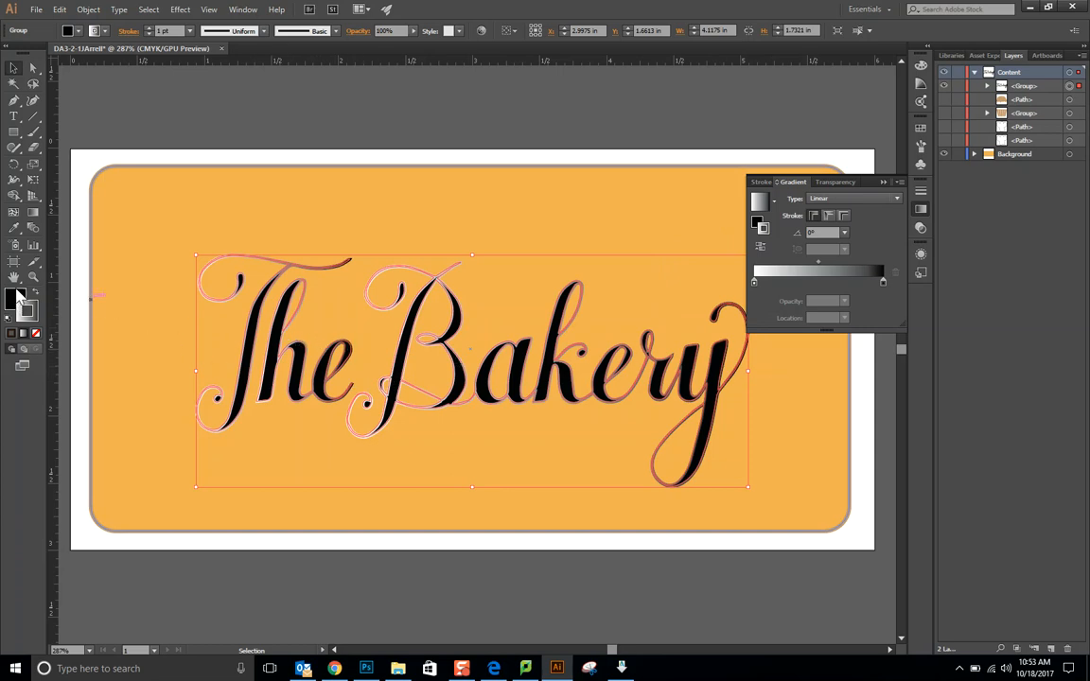
click(15, 211)
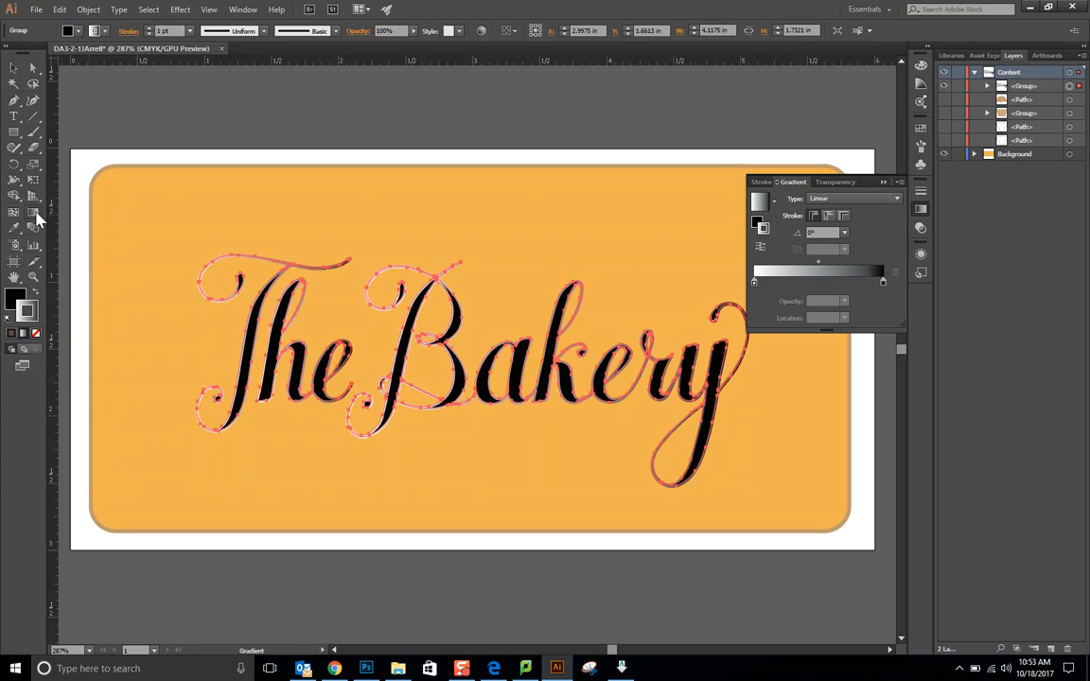
mouse_move(261, 307)
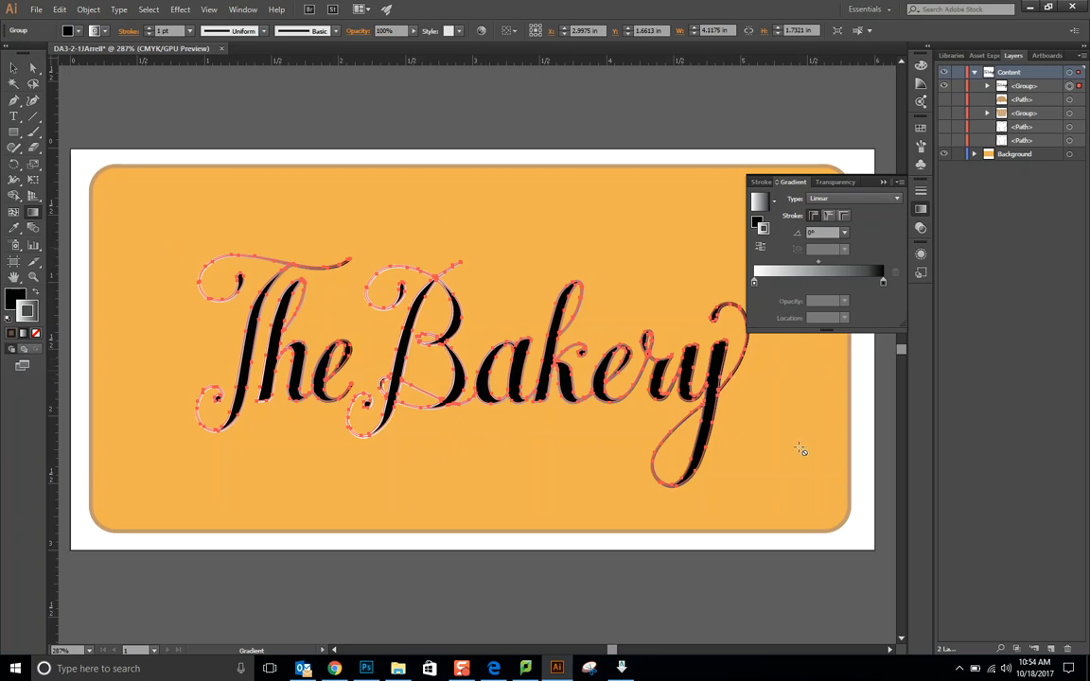
mouse_move(552, 272)
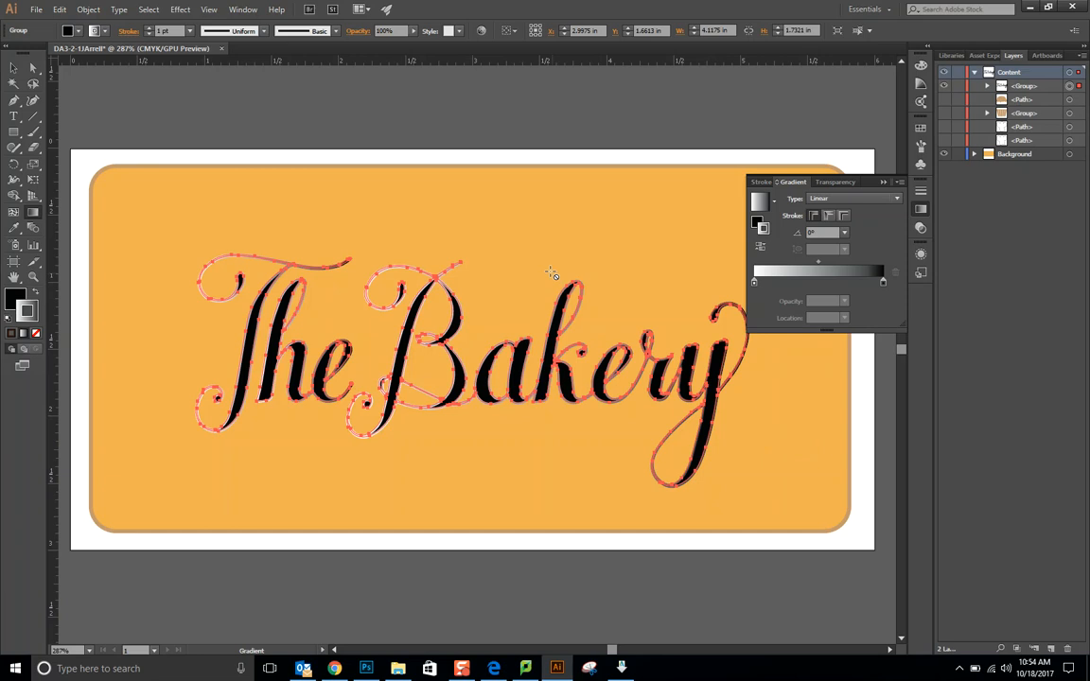
mouse_move(583, 348)
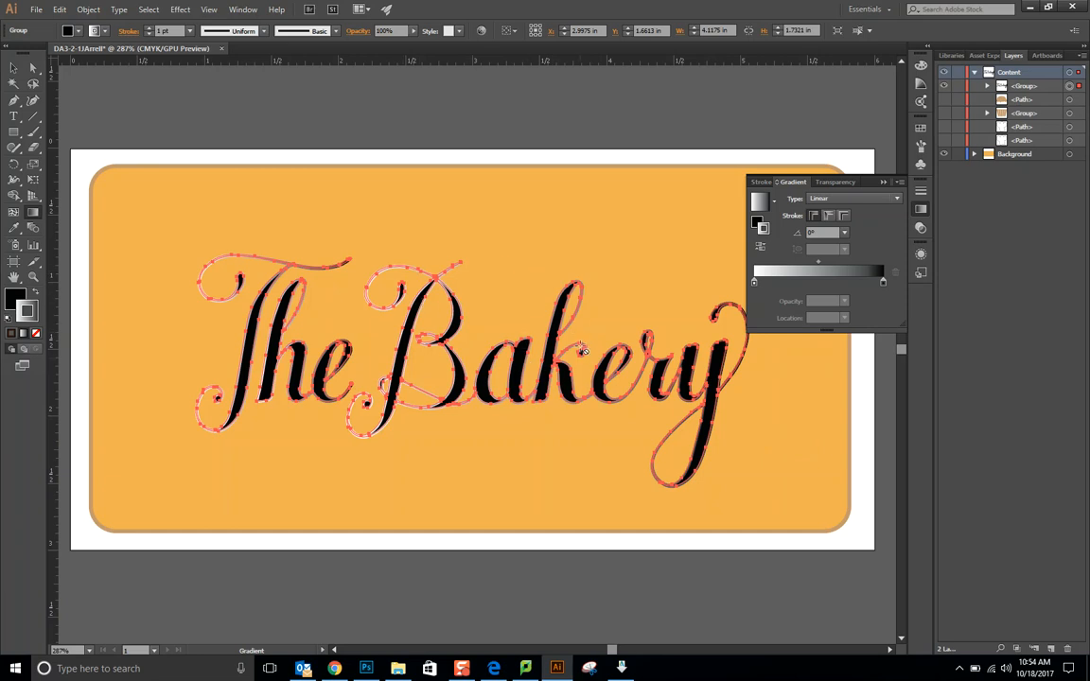
click(760, 200)
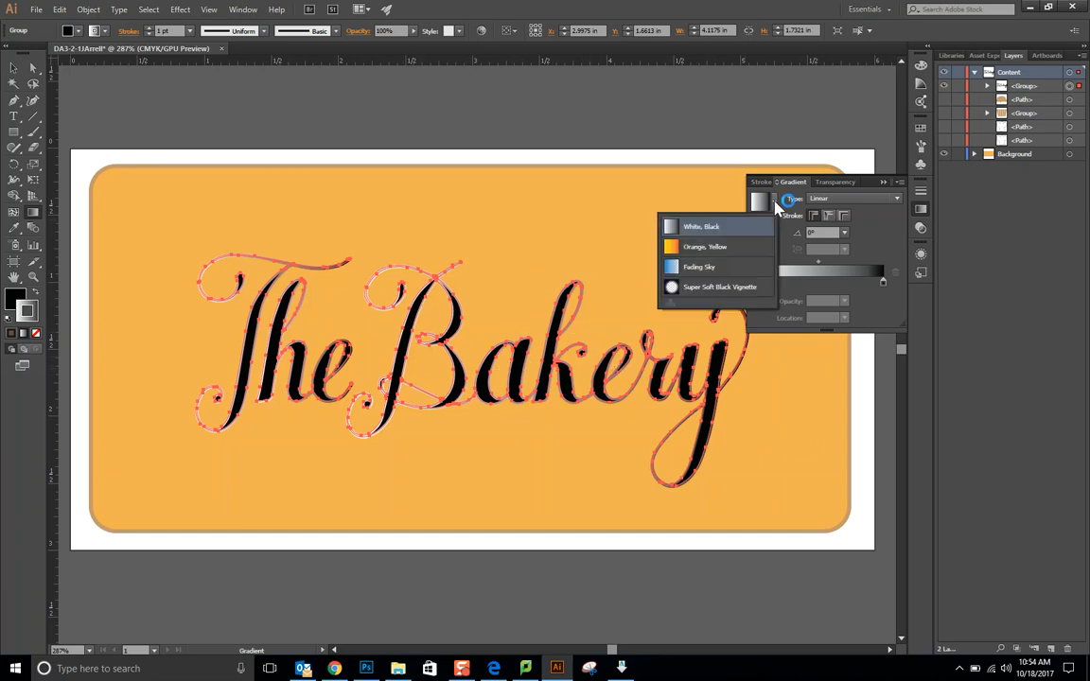
click(704, 246)
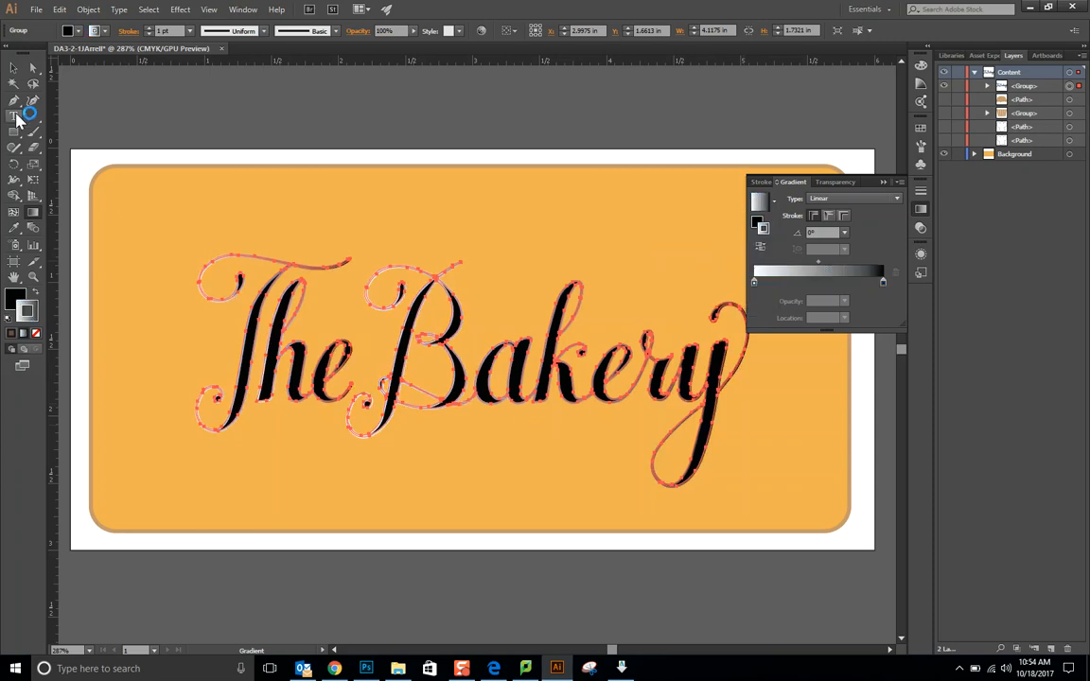
click(15, 68)
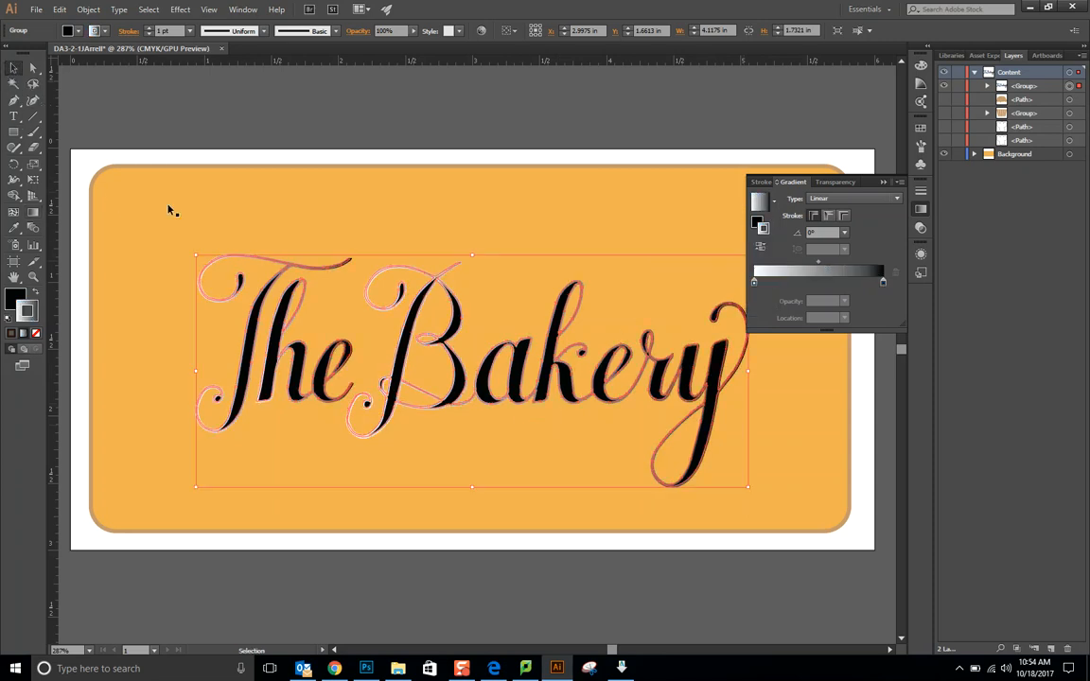
mouse_move(726, 286)
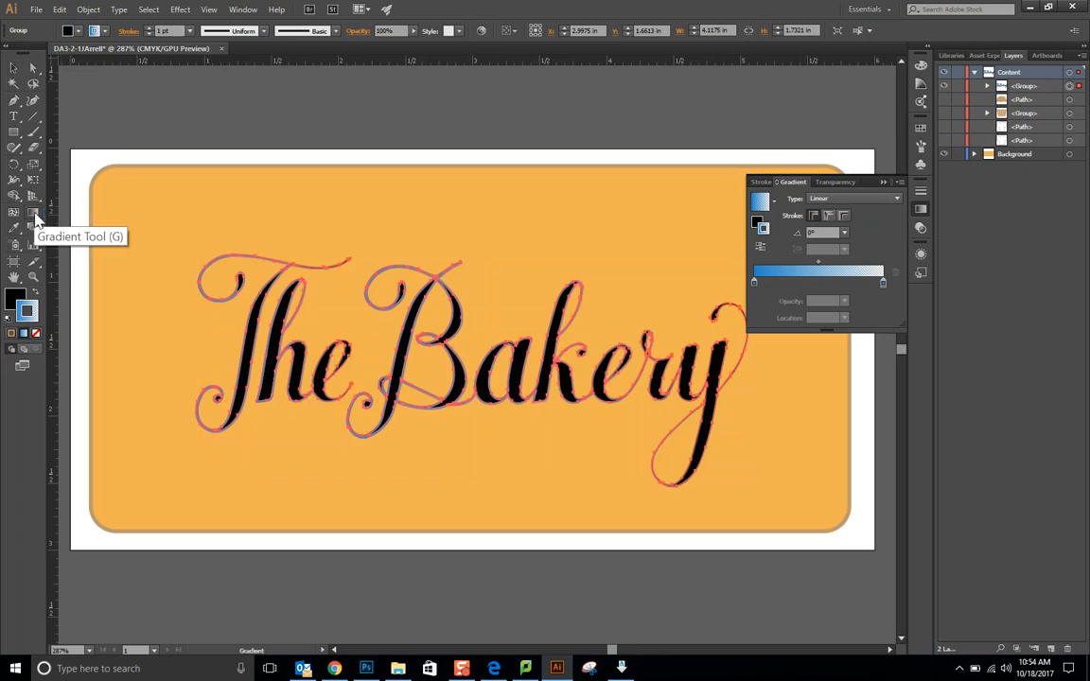
mouse_move(34, 214)
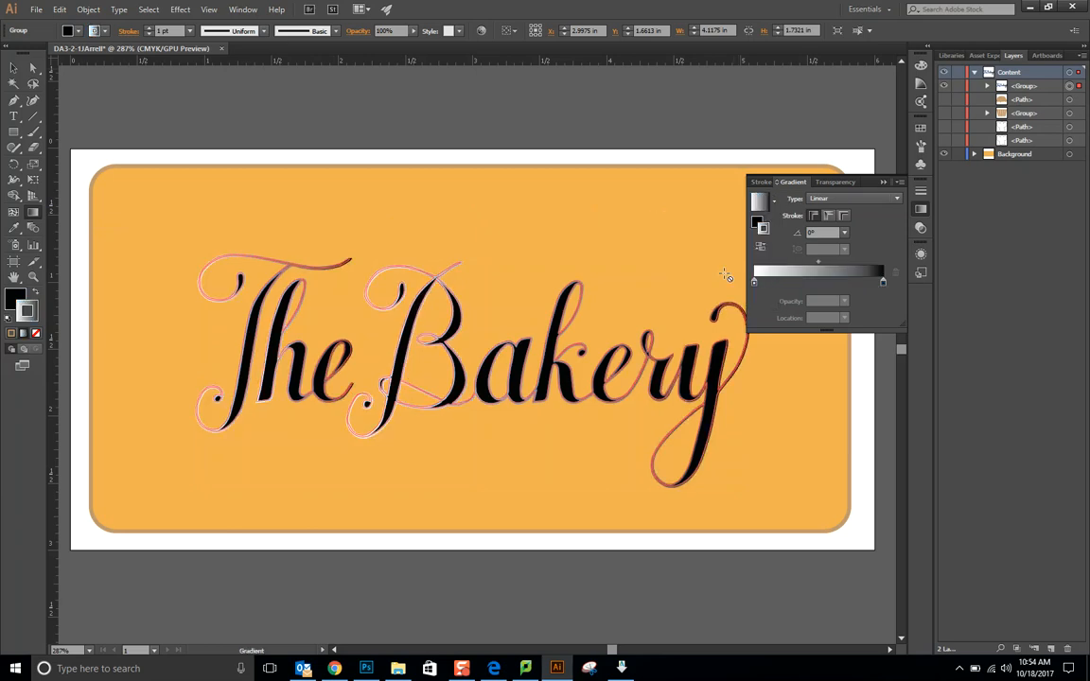
Step: Close the Gradient panel, keeping the white-to-black gradient stroke
click(520, 369)
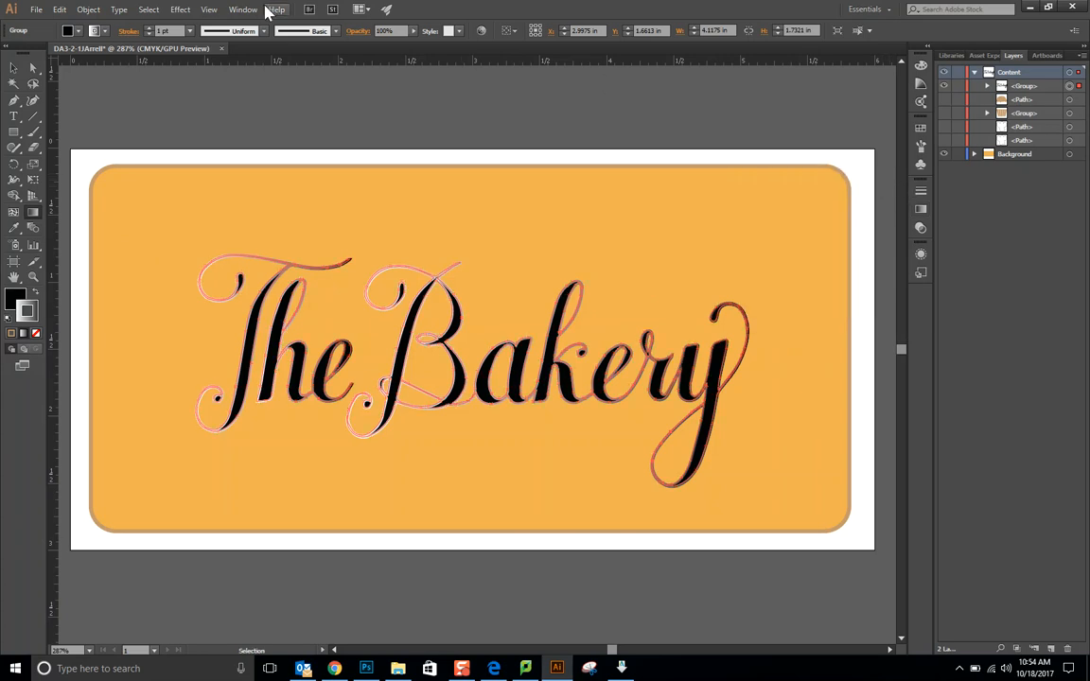
Step: Reopen the Gradient panel via Window and recolour the lettering's stroke solid dark brown
click(242, 10)
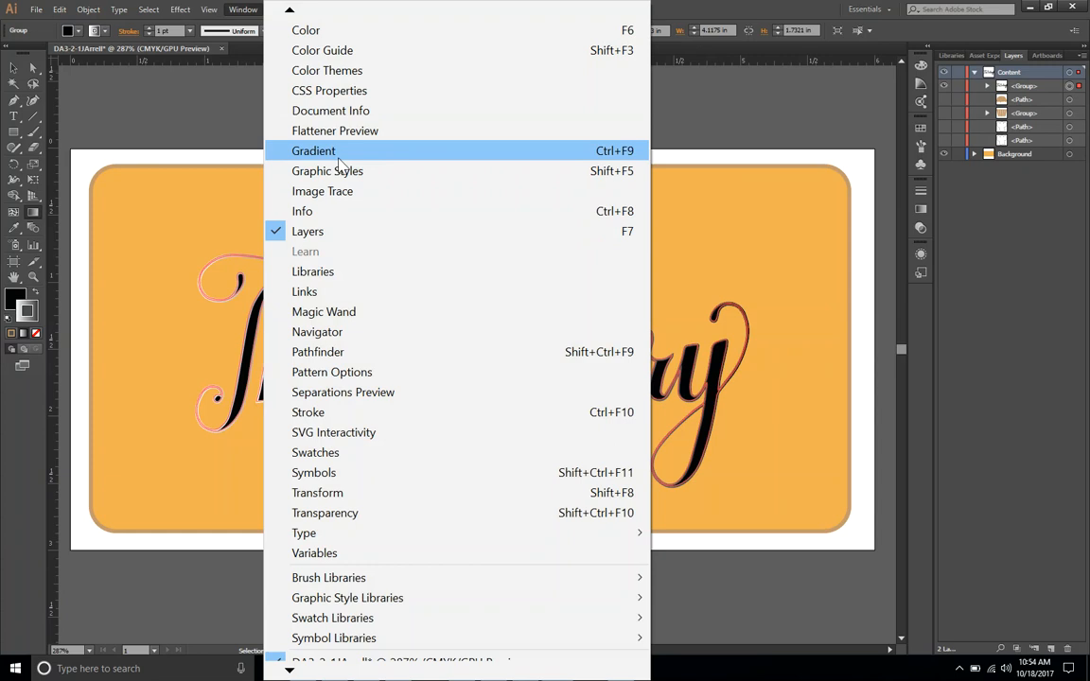
click(314, 151)
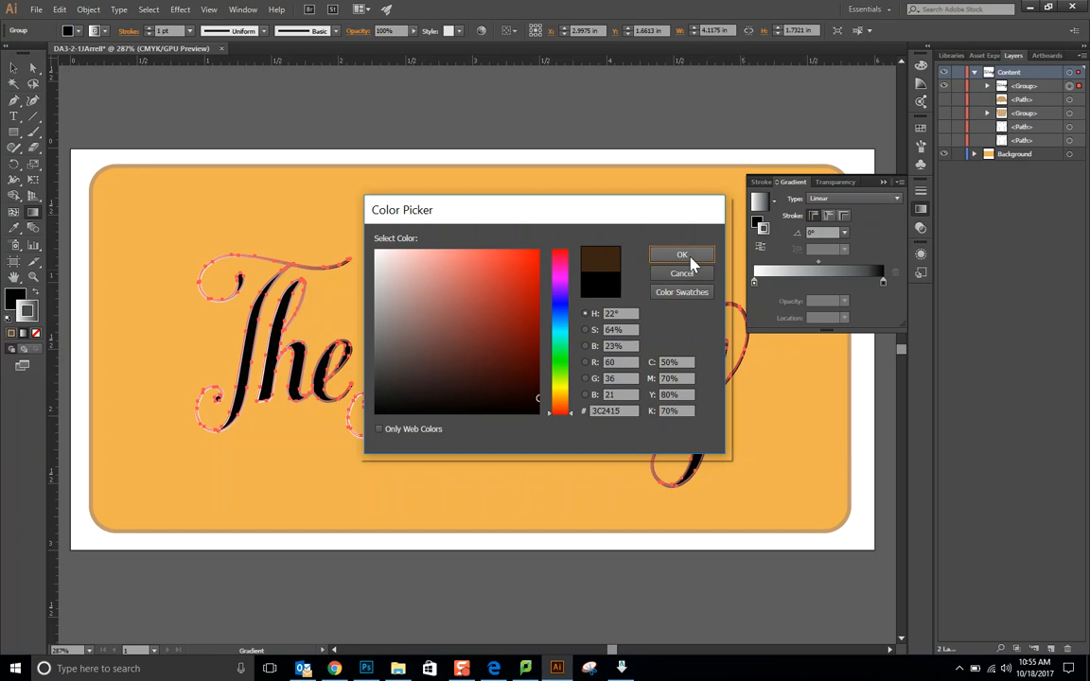
click(681, 254)
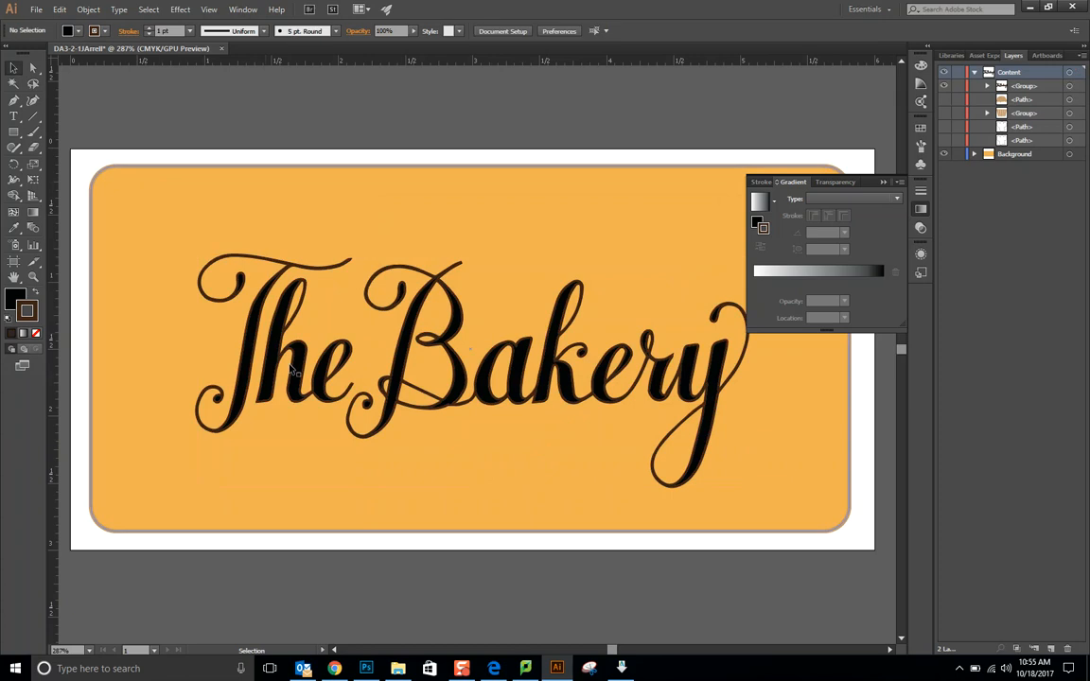
mouse_move(243, 273)
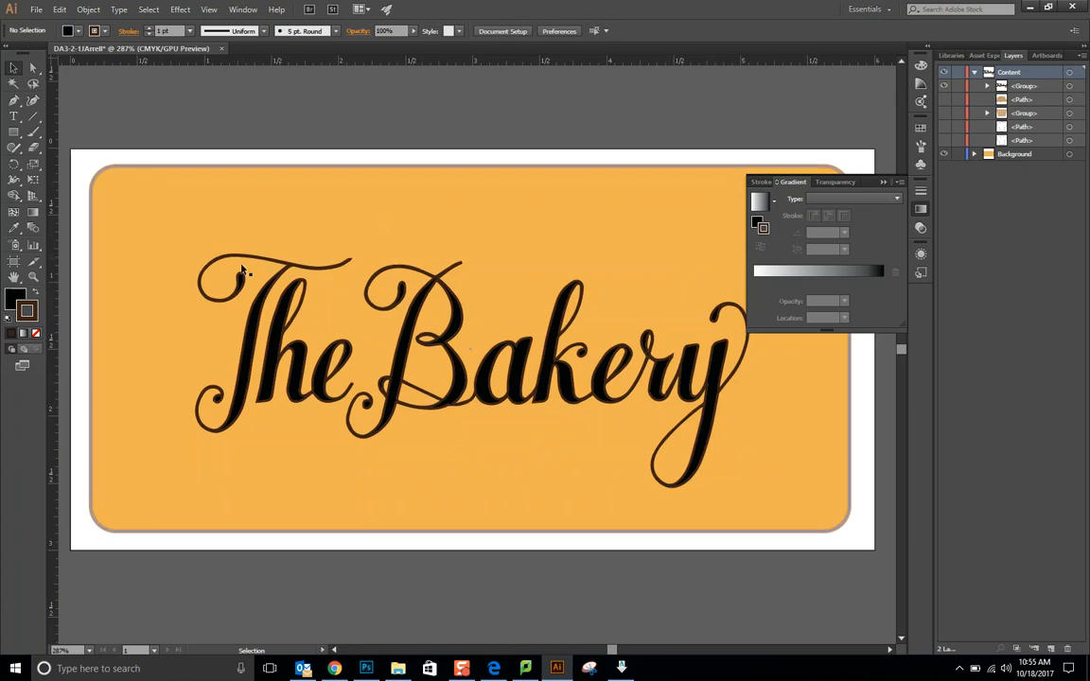
mouse_move(212, 337)
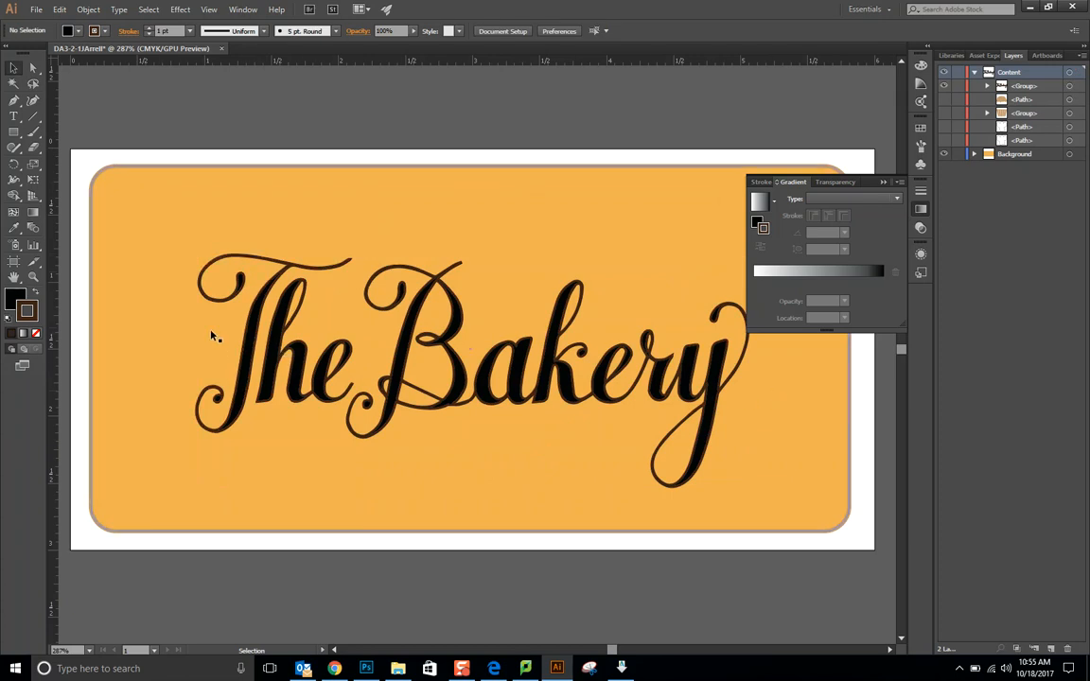
mouse_move(310, 343)
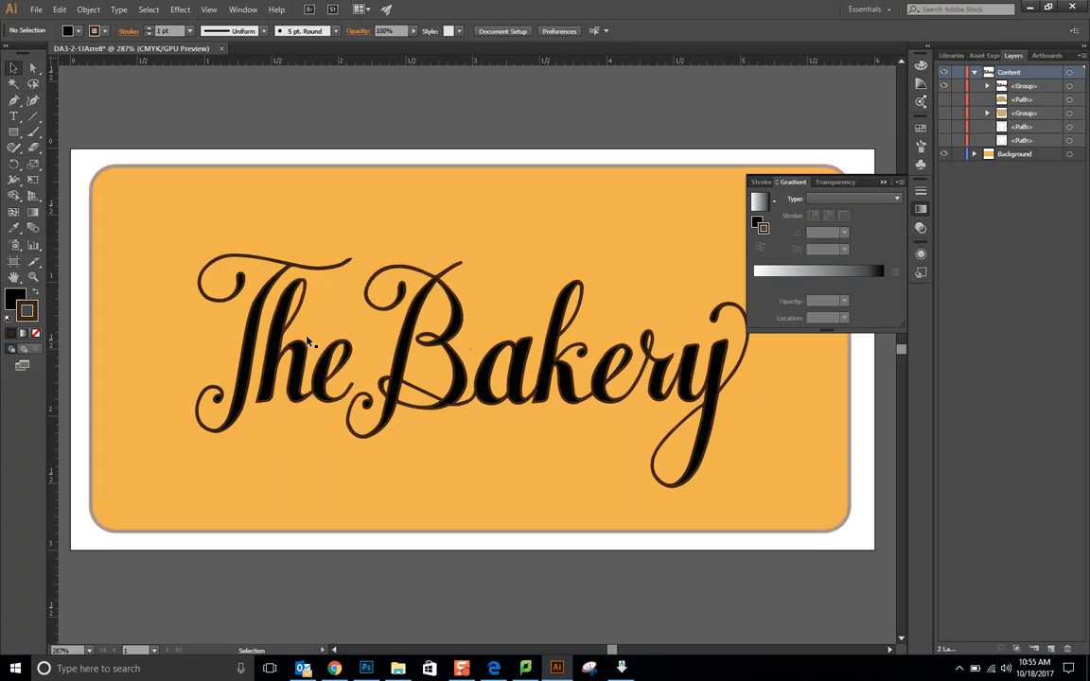
mouse_move(34, 227)
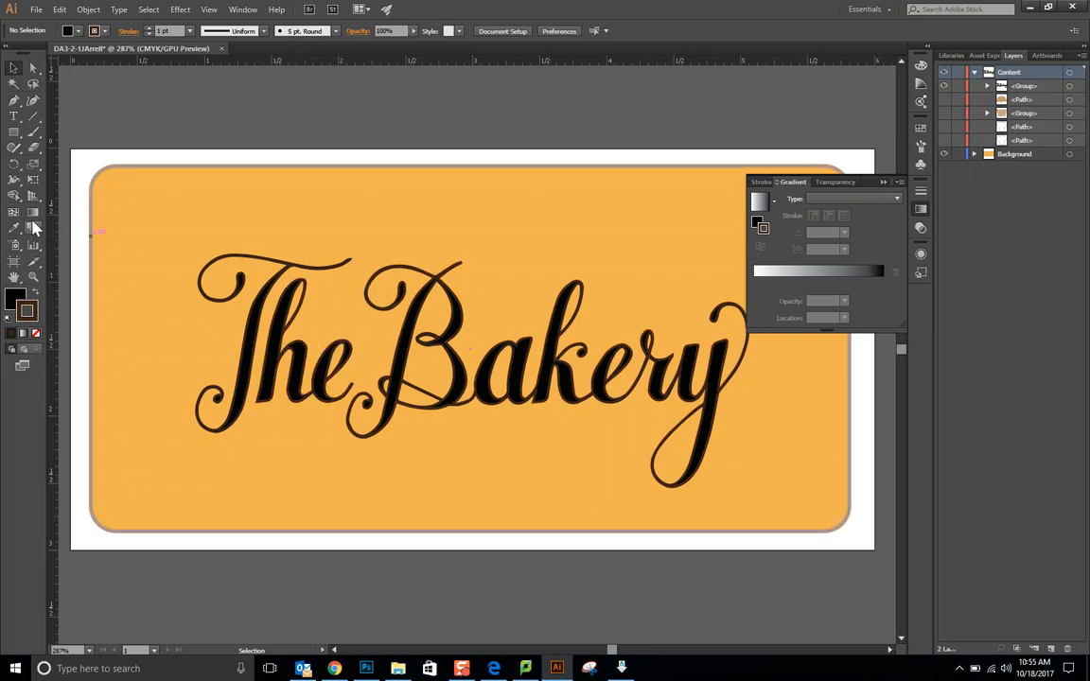